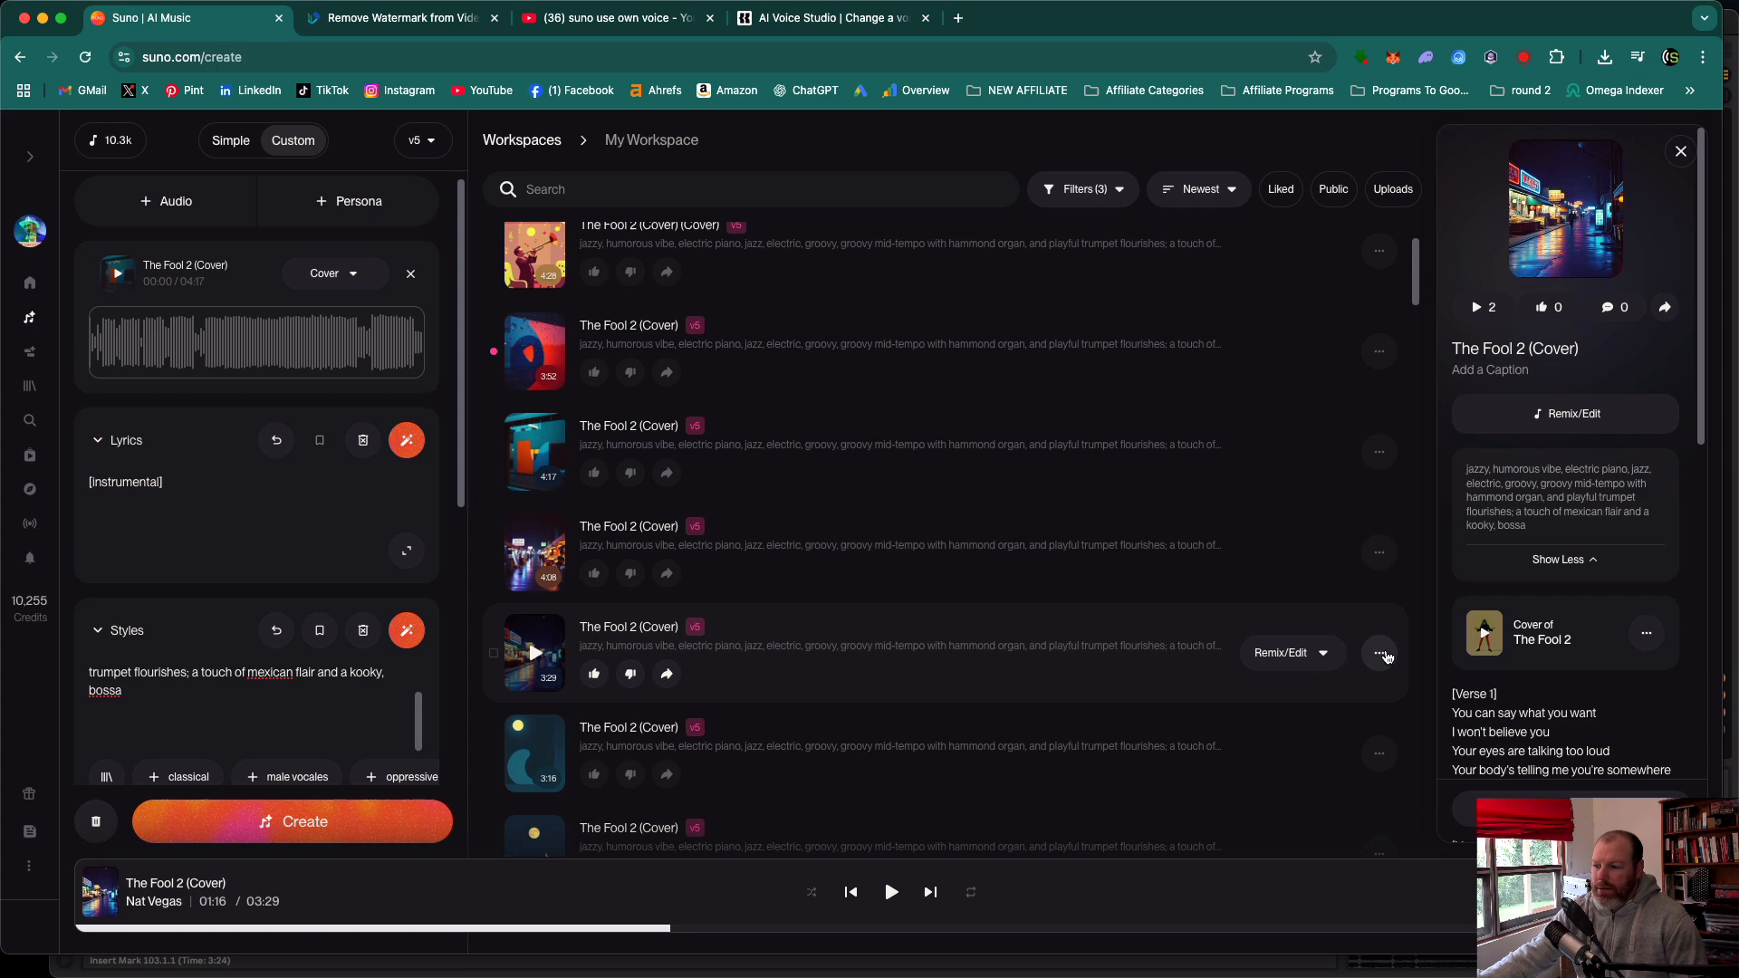
Open the more-options menu for the 3:29 The Fool 2 (Cover) track.
left_click(1380, 652)
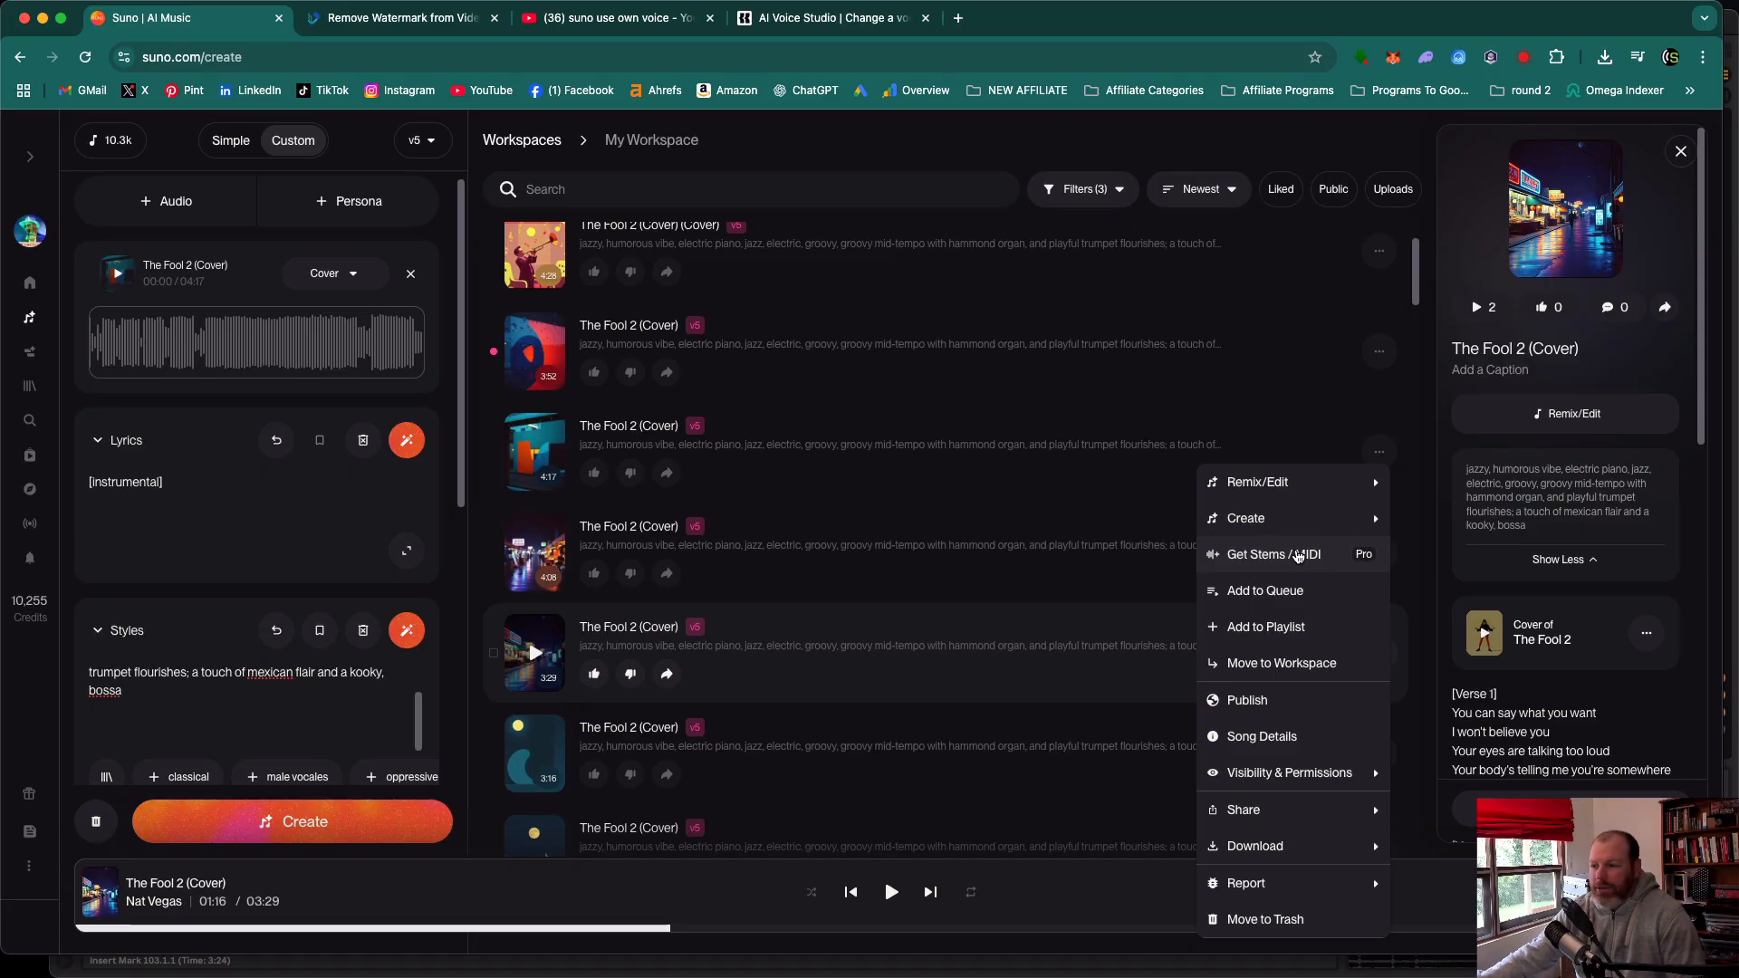
mouse_move(1310, 565)
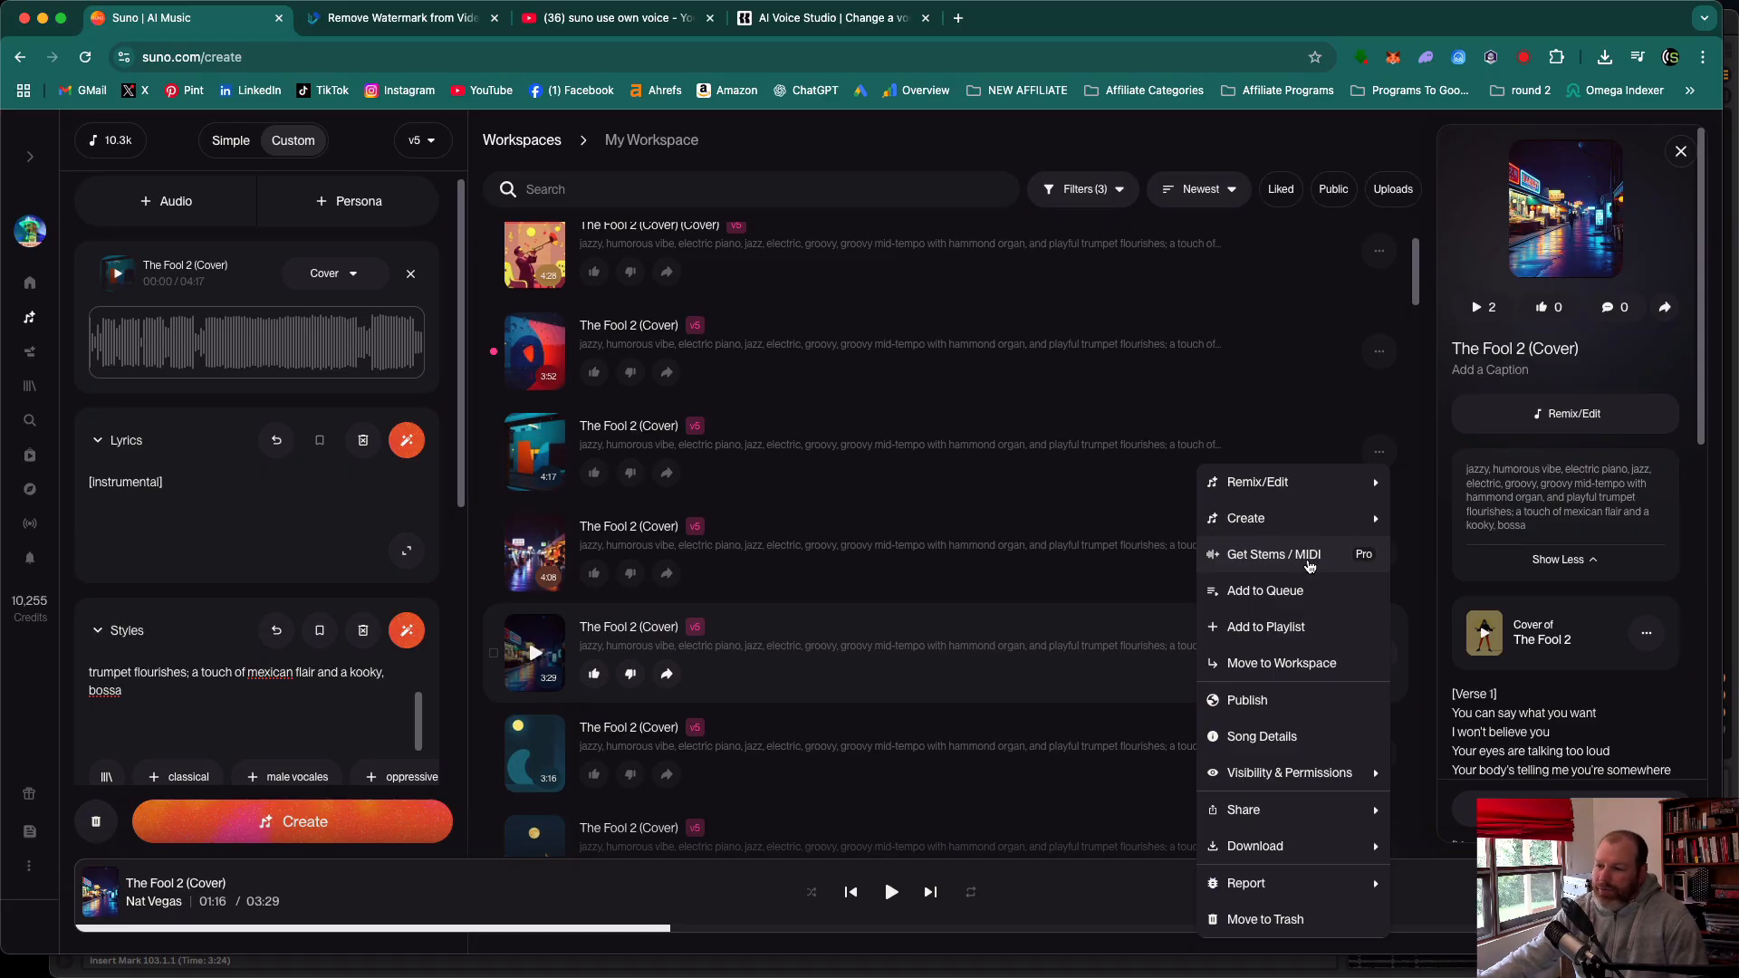
mouse_move(1300, 556)
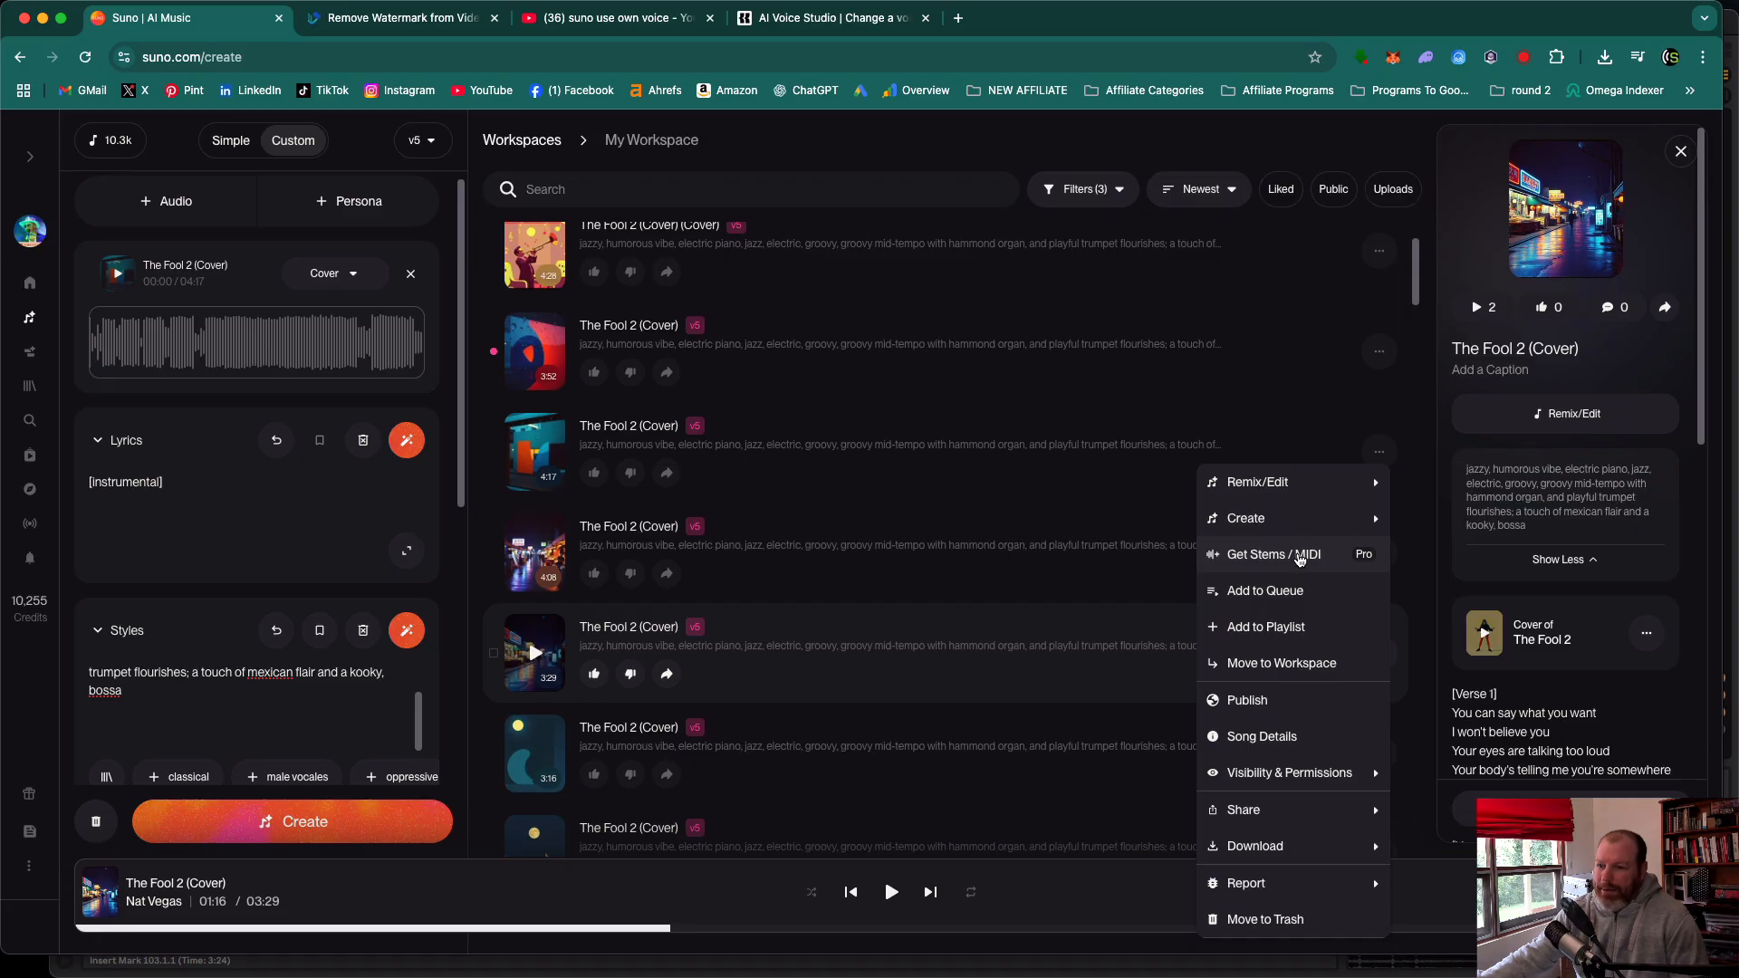
mouse_move(1271, 565)
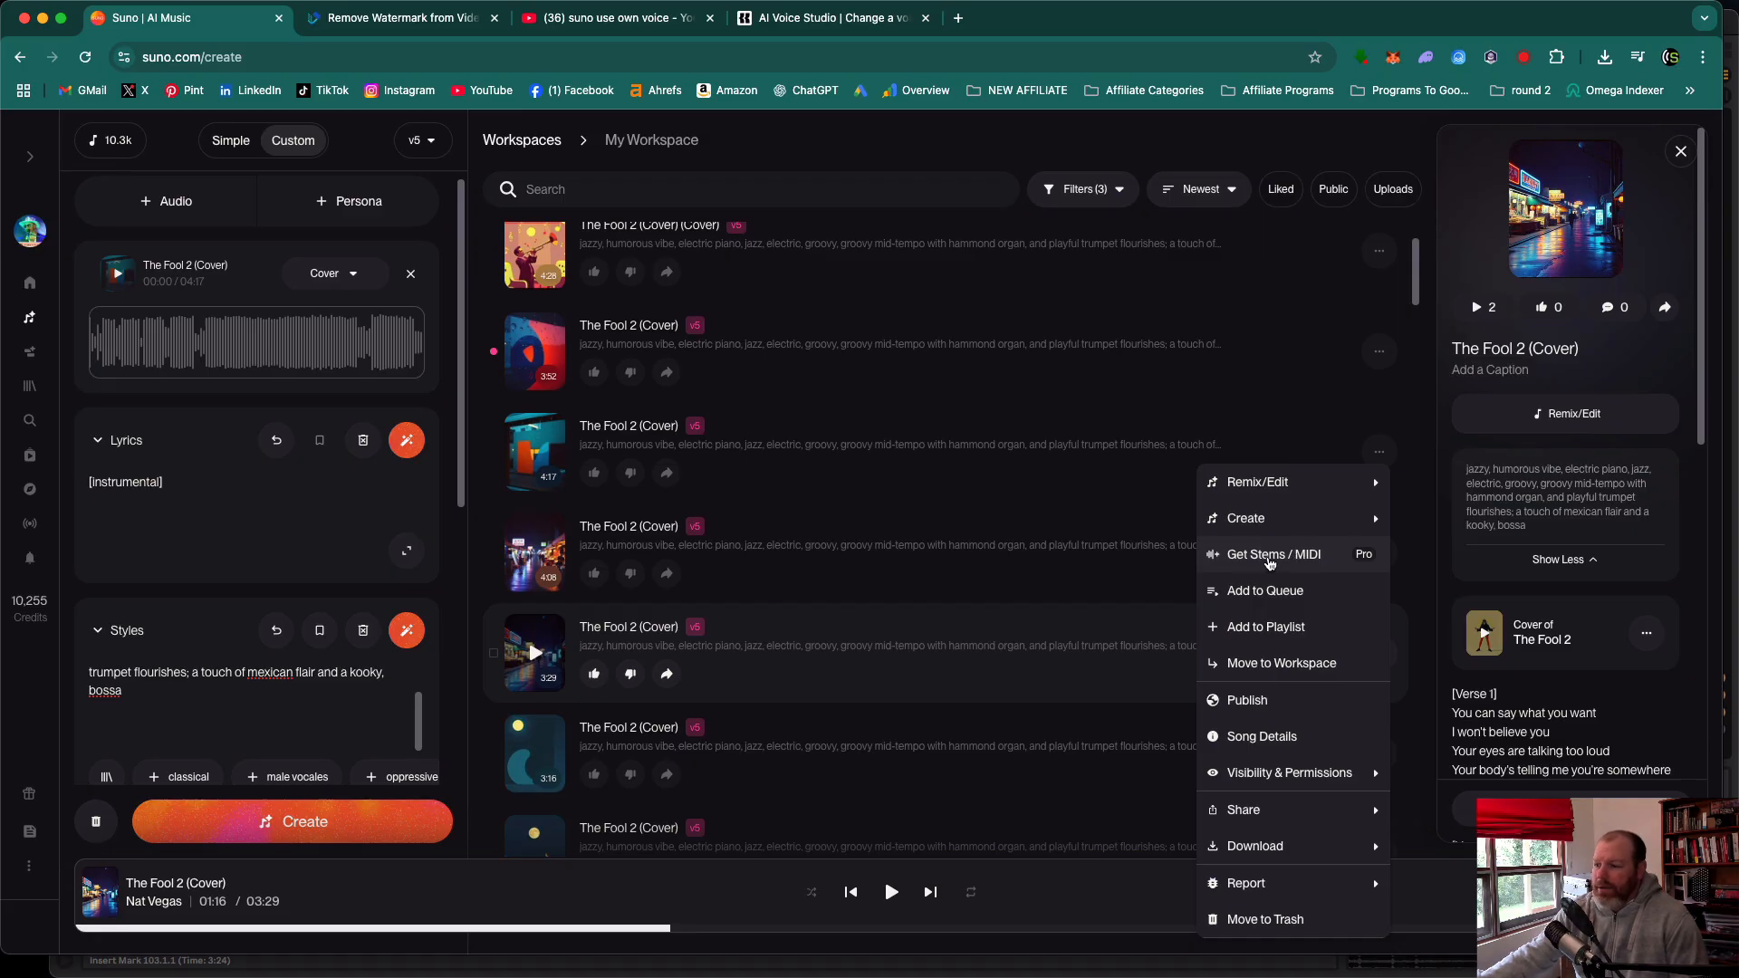
mouse_move(1276, 563)
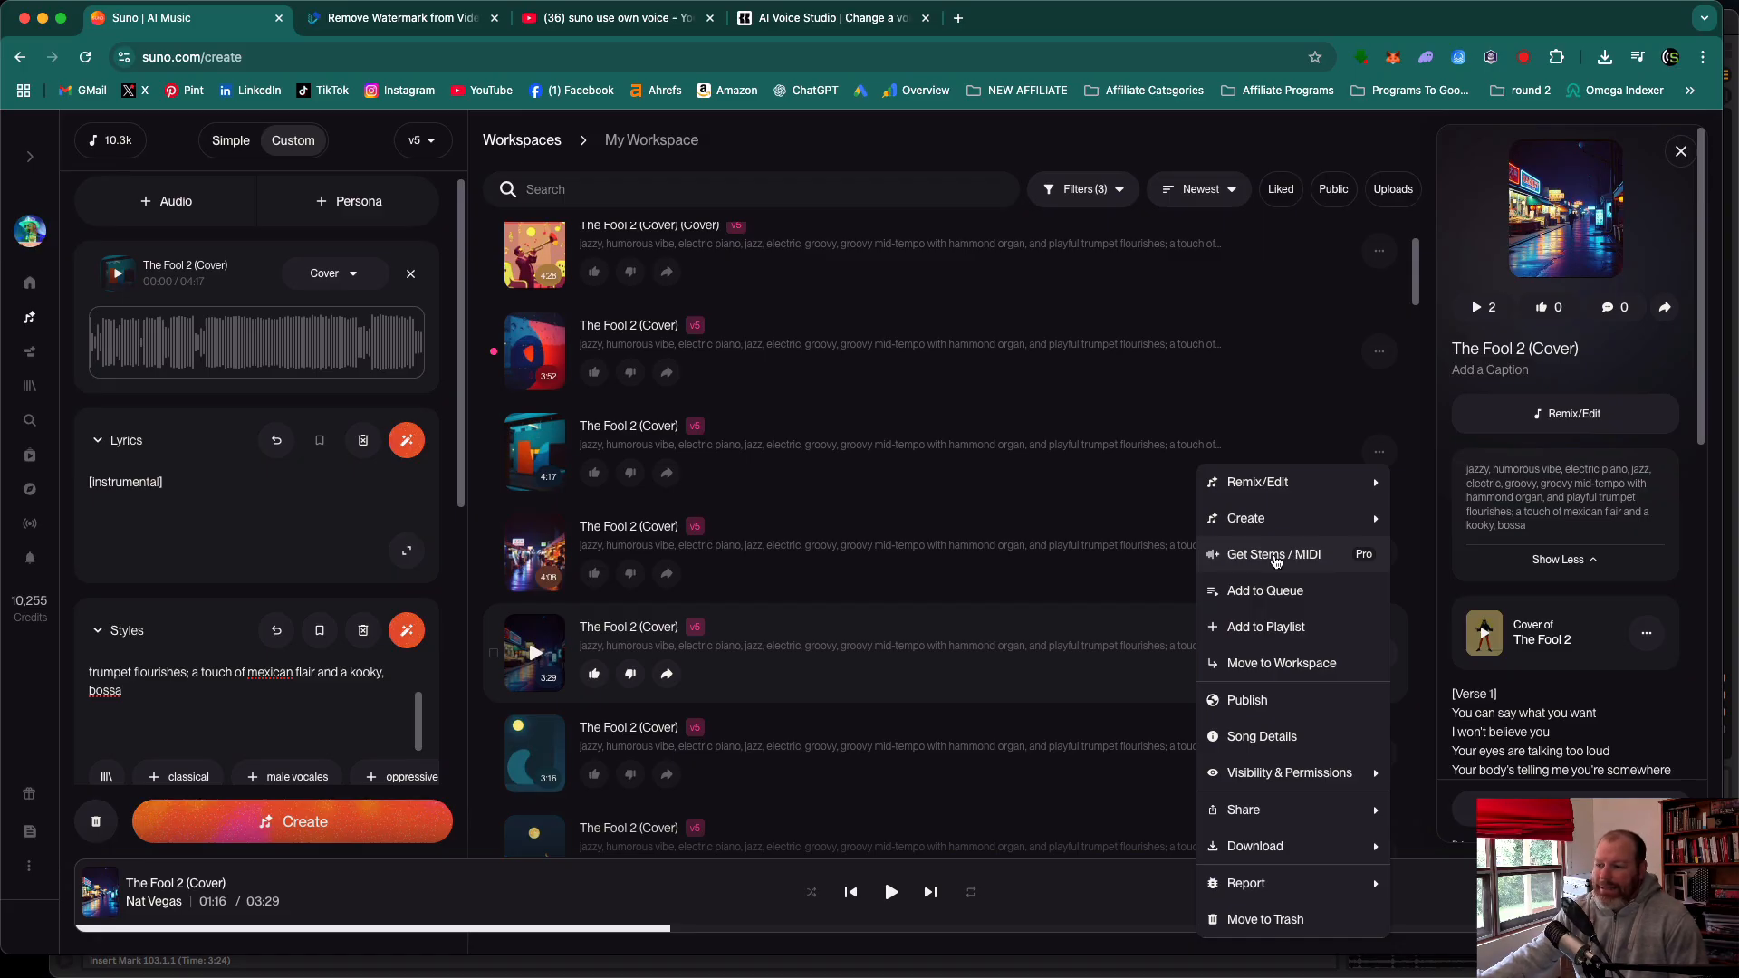
Start Get Stems extraction for The Fool 2 (Cover).
left_click(1274, 555)
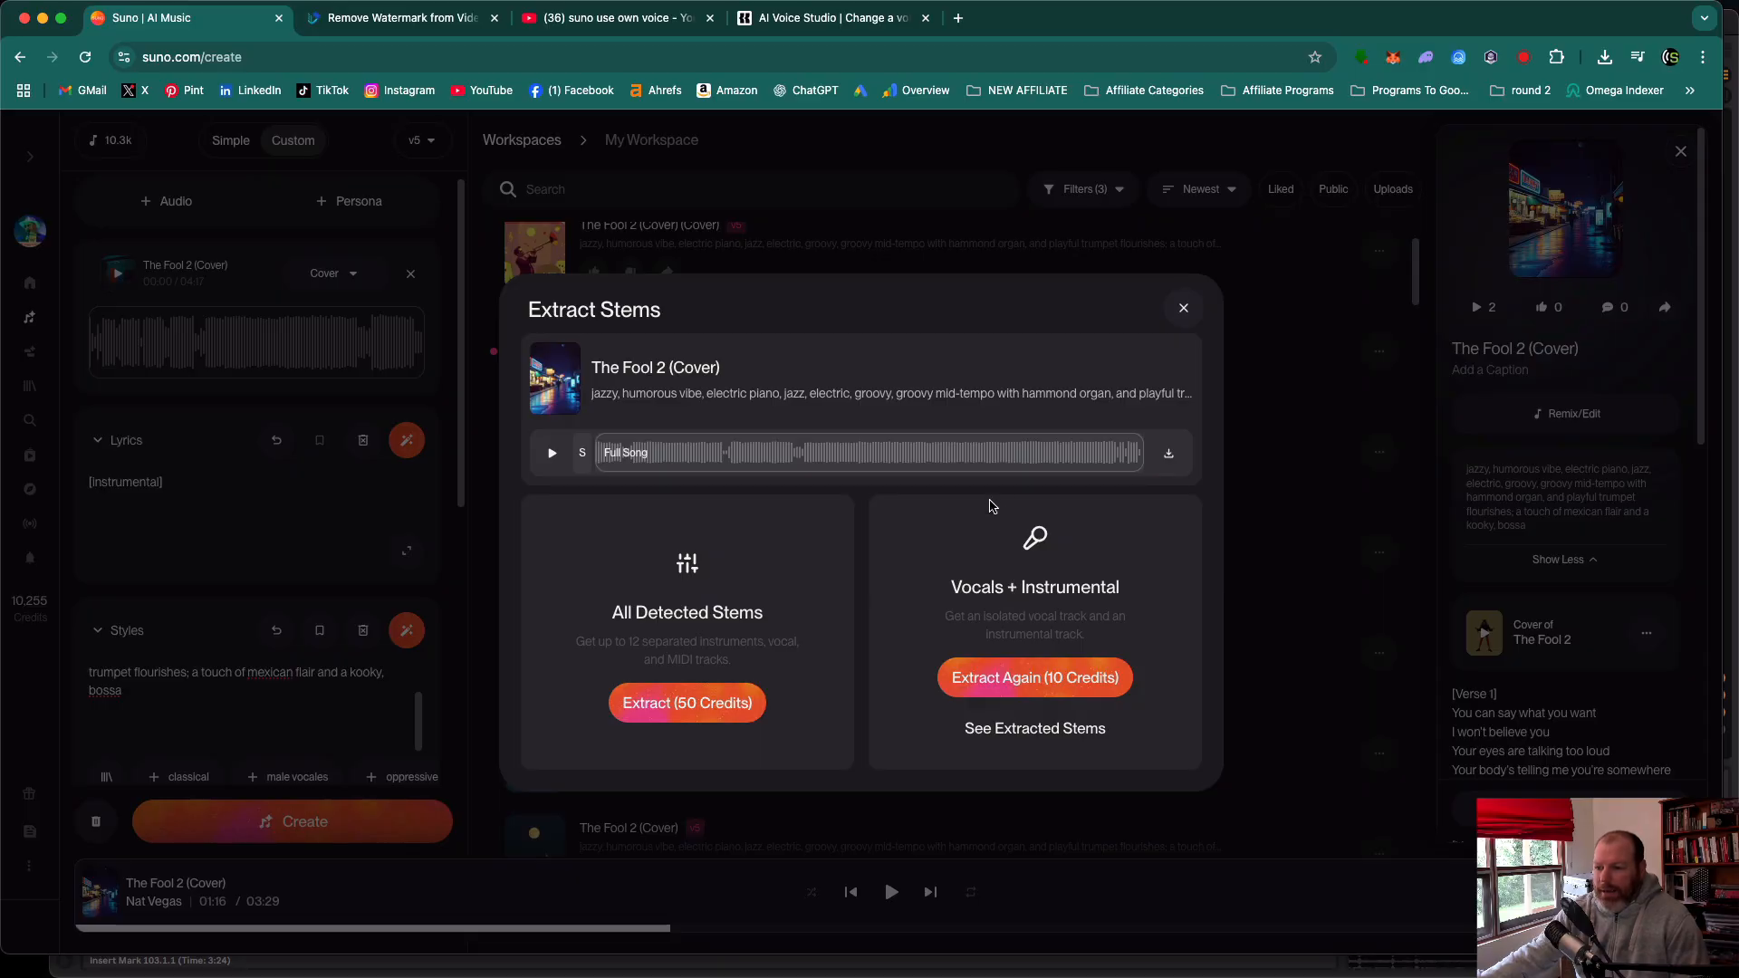
mouse_move(960, 583)
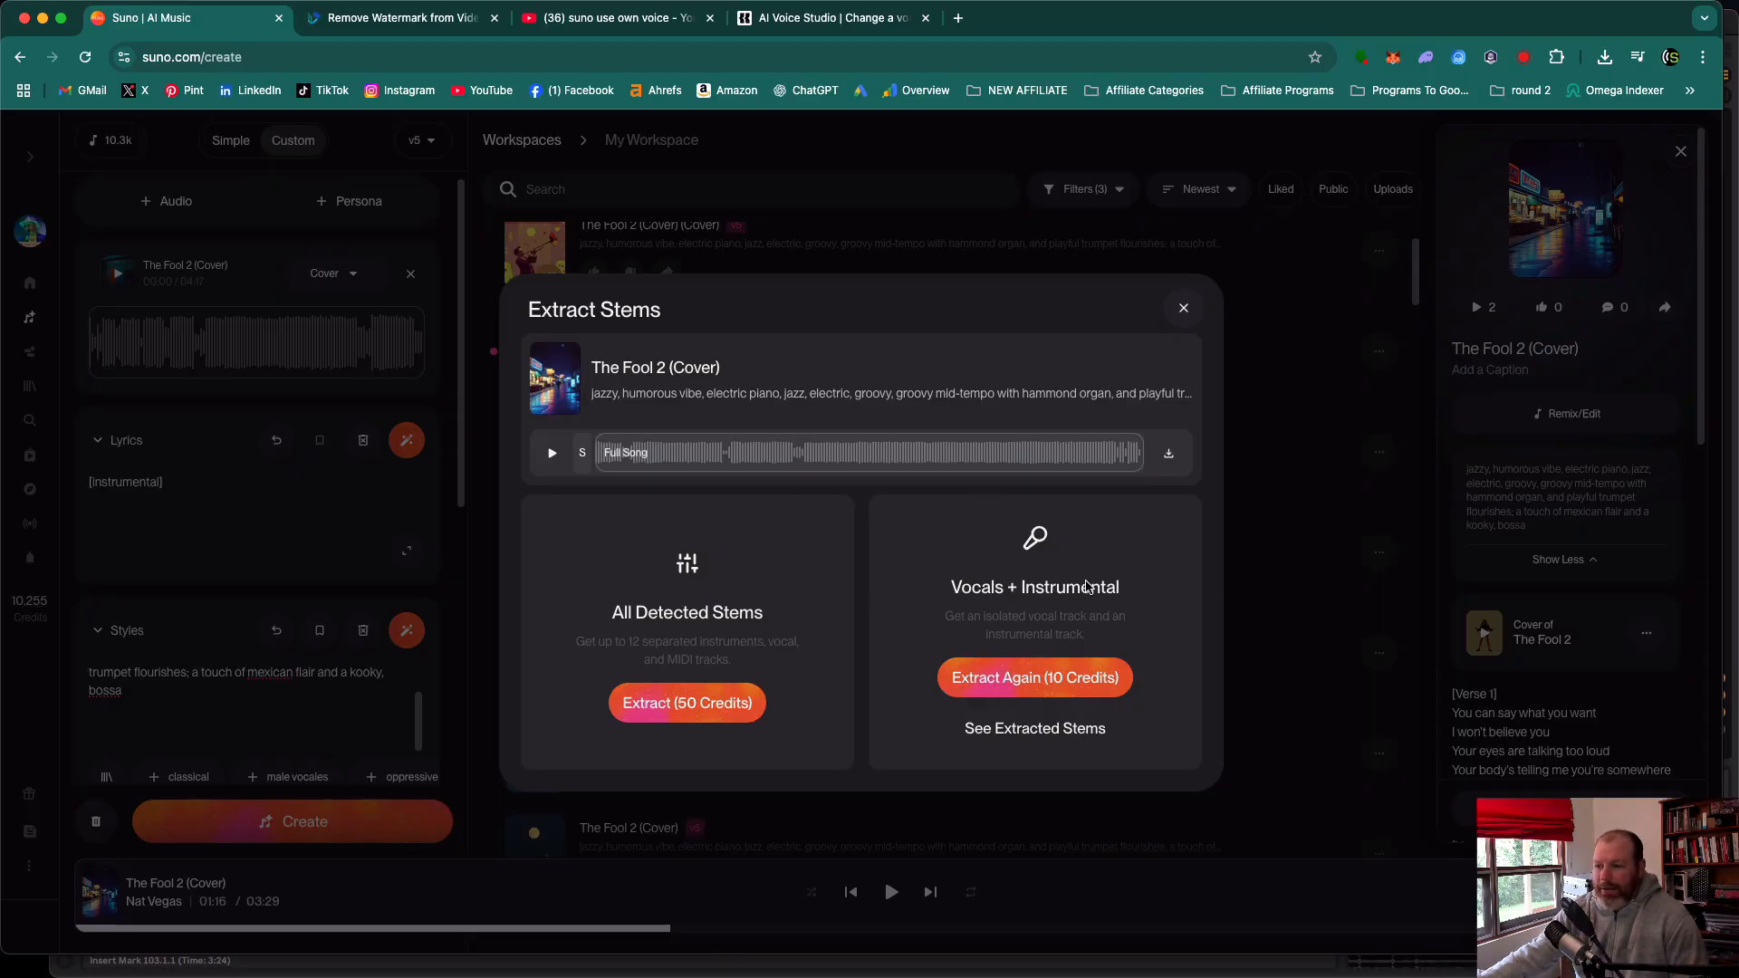
mouse_move(1158, 554)
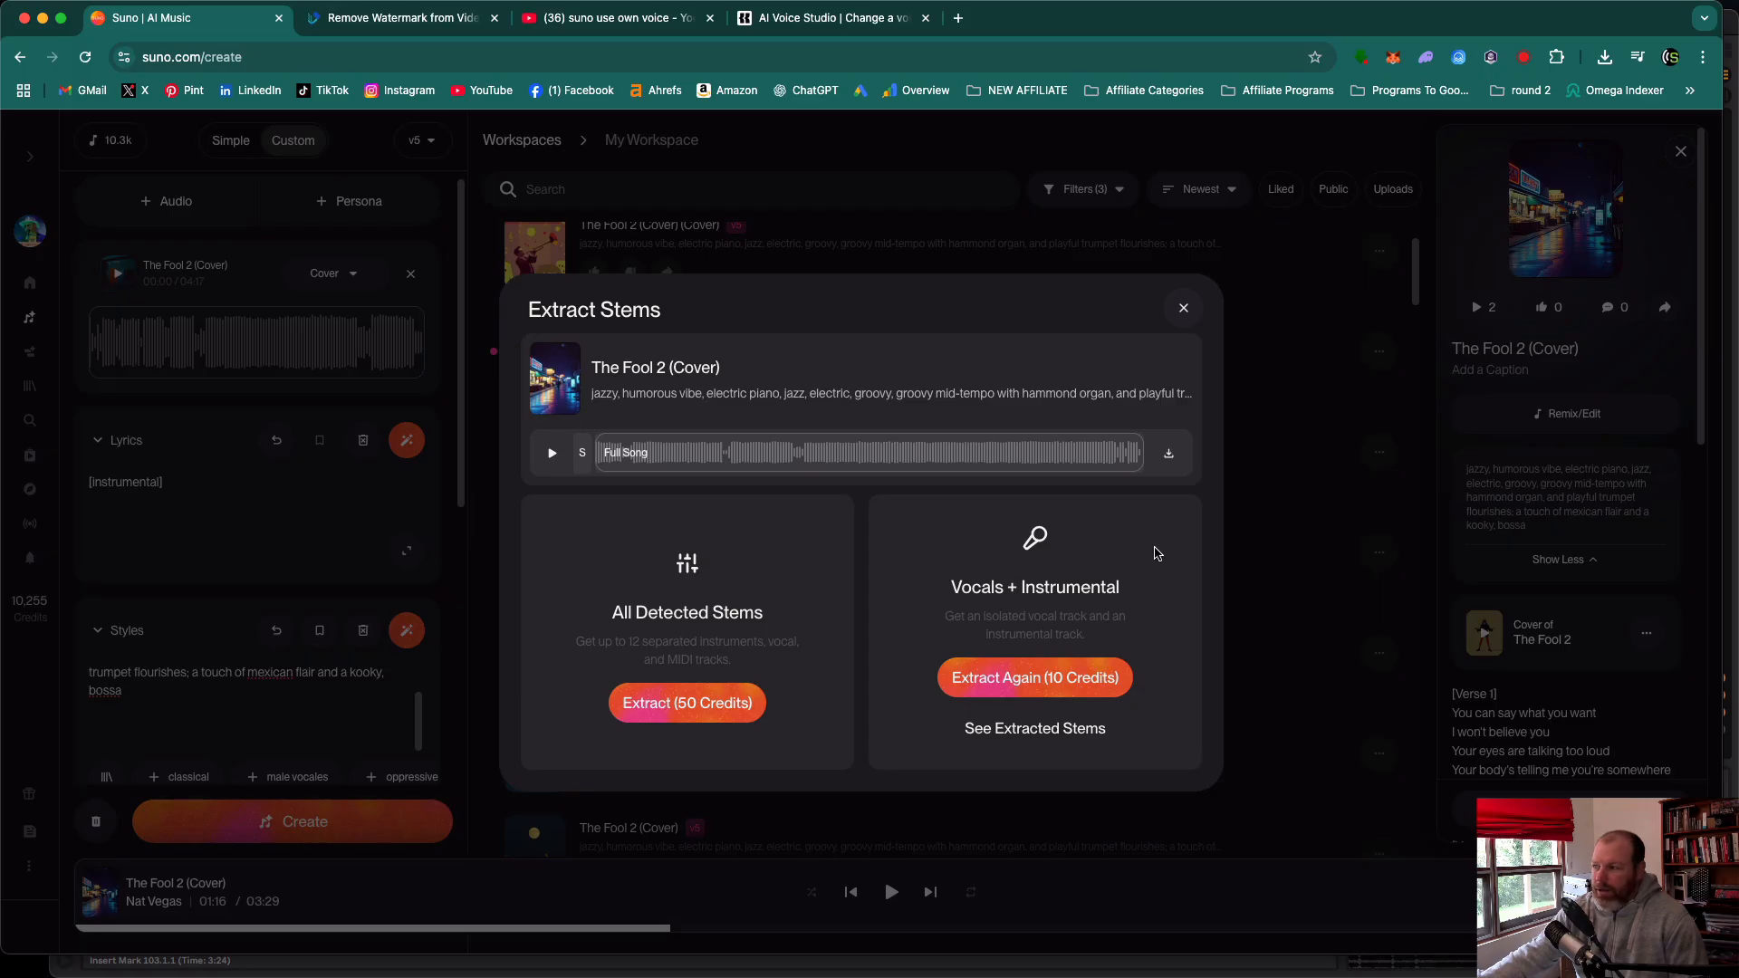
mouse_move(1012, 684)
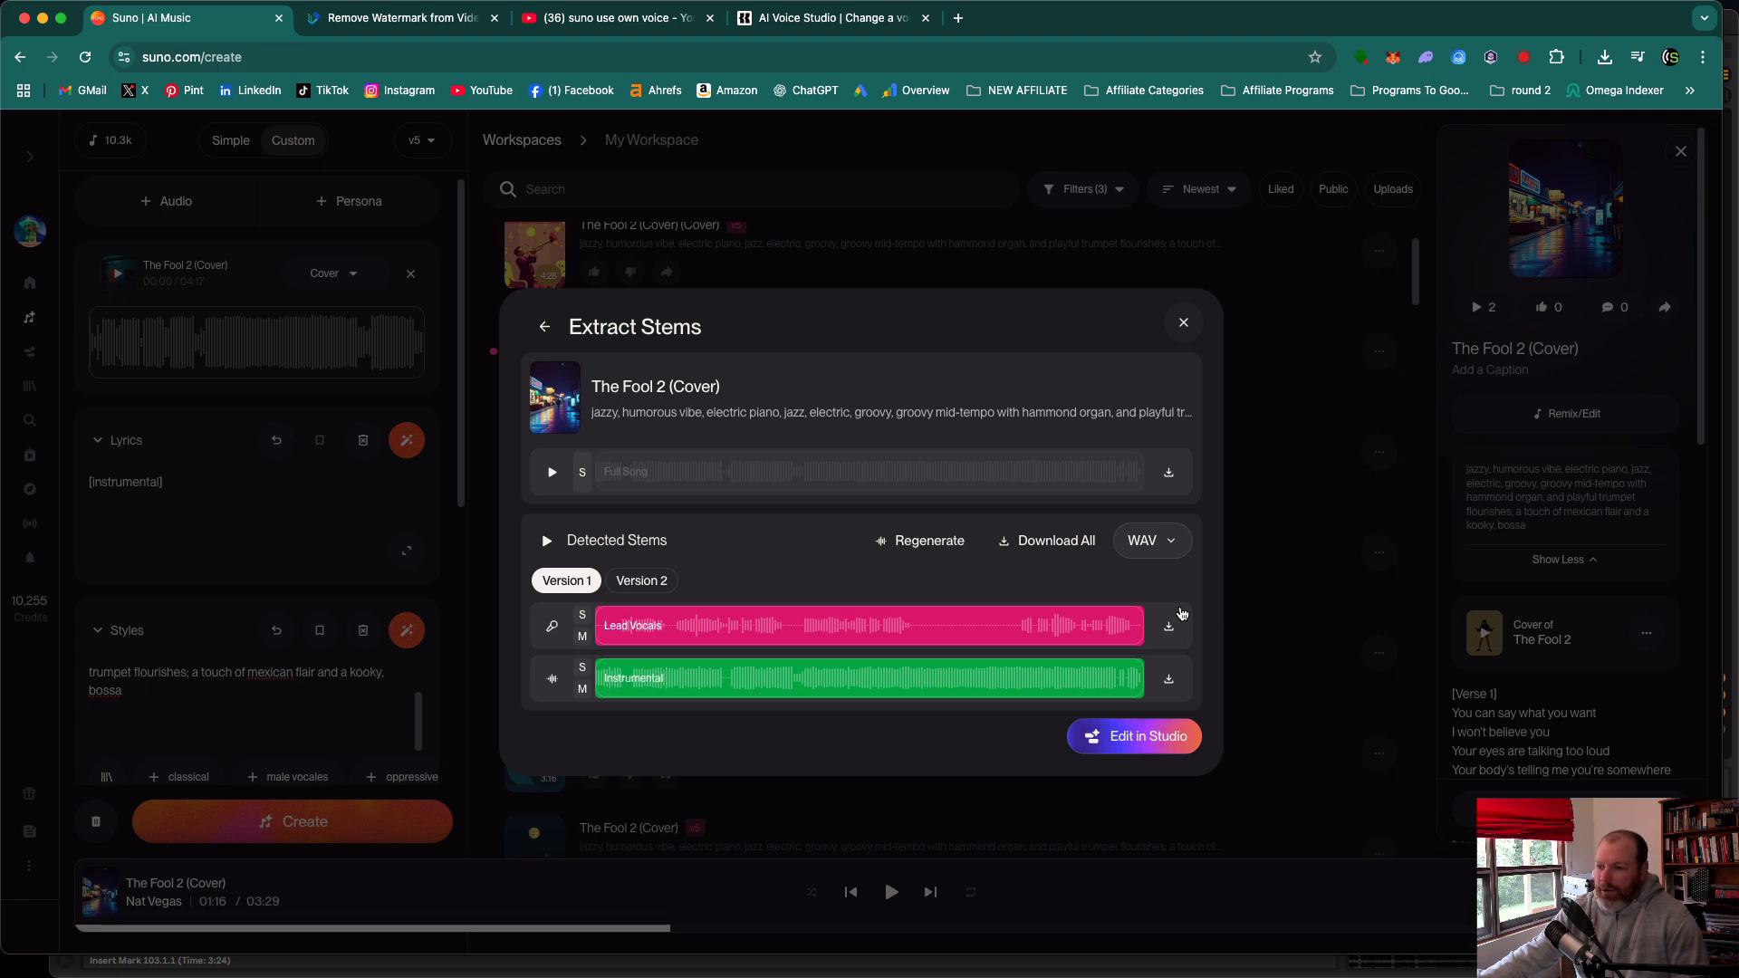
mouse_move(1169, 685)
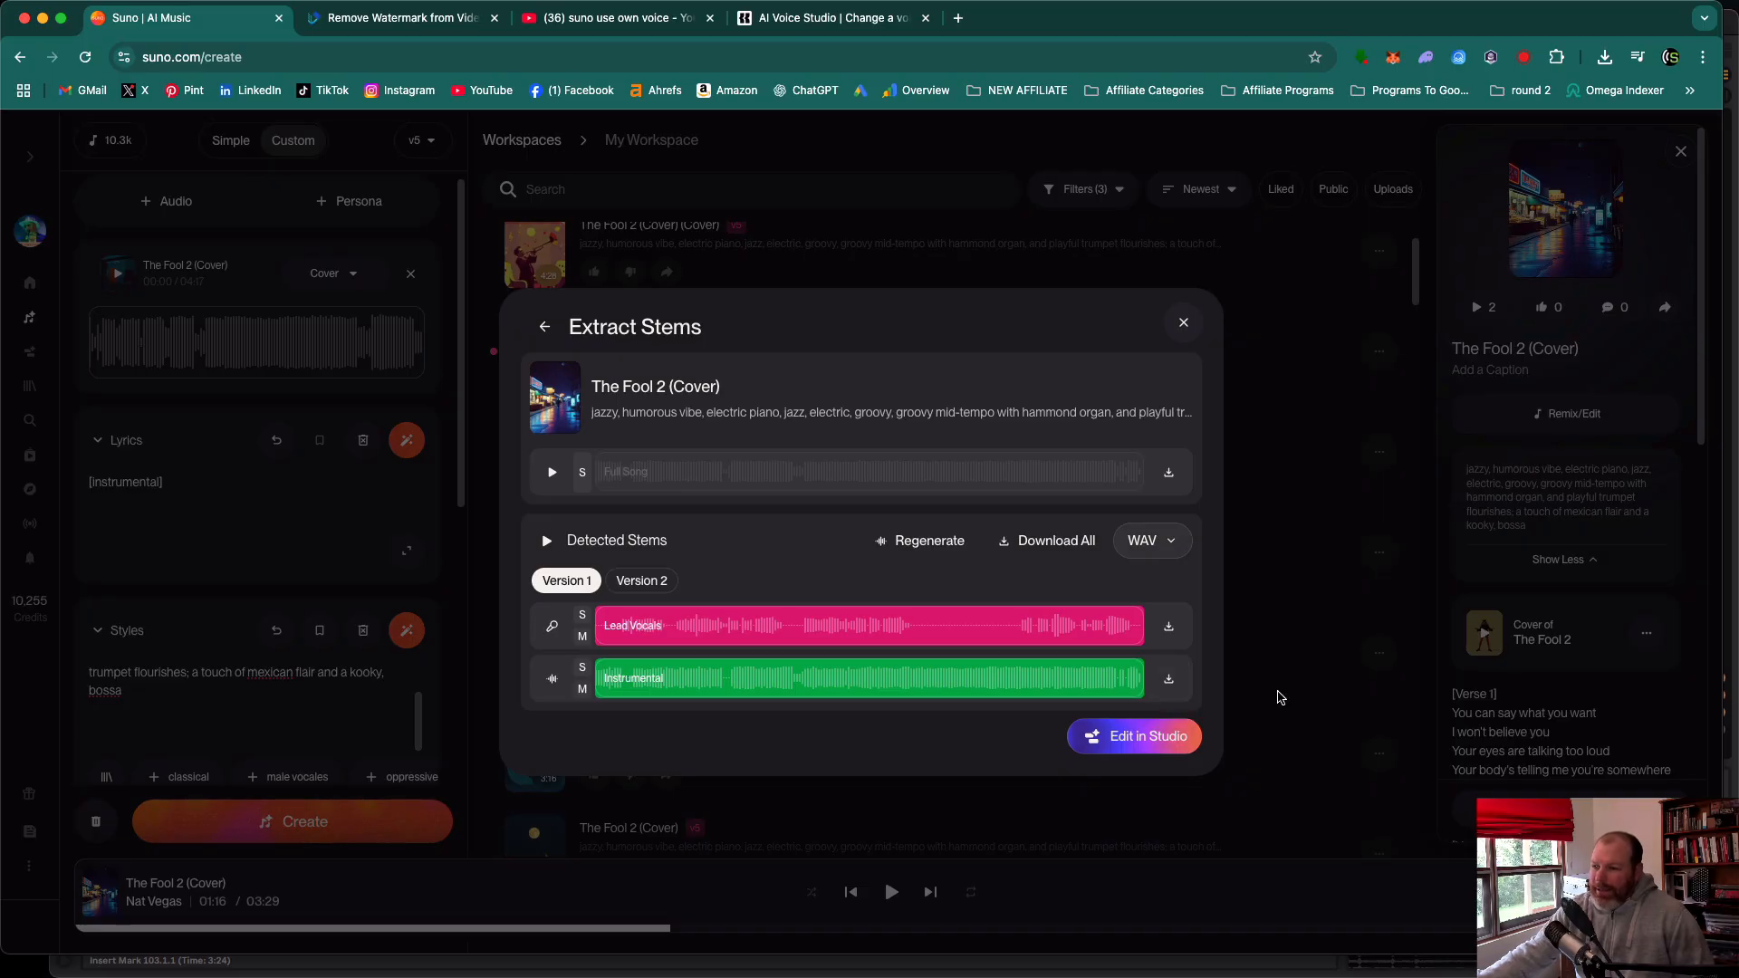
mouse_move(1279, 685)
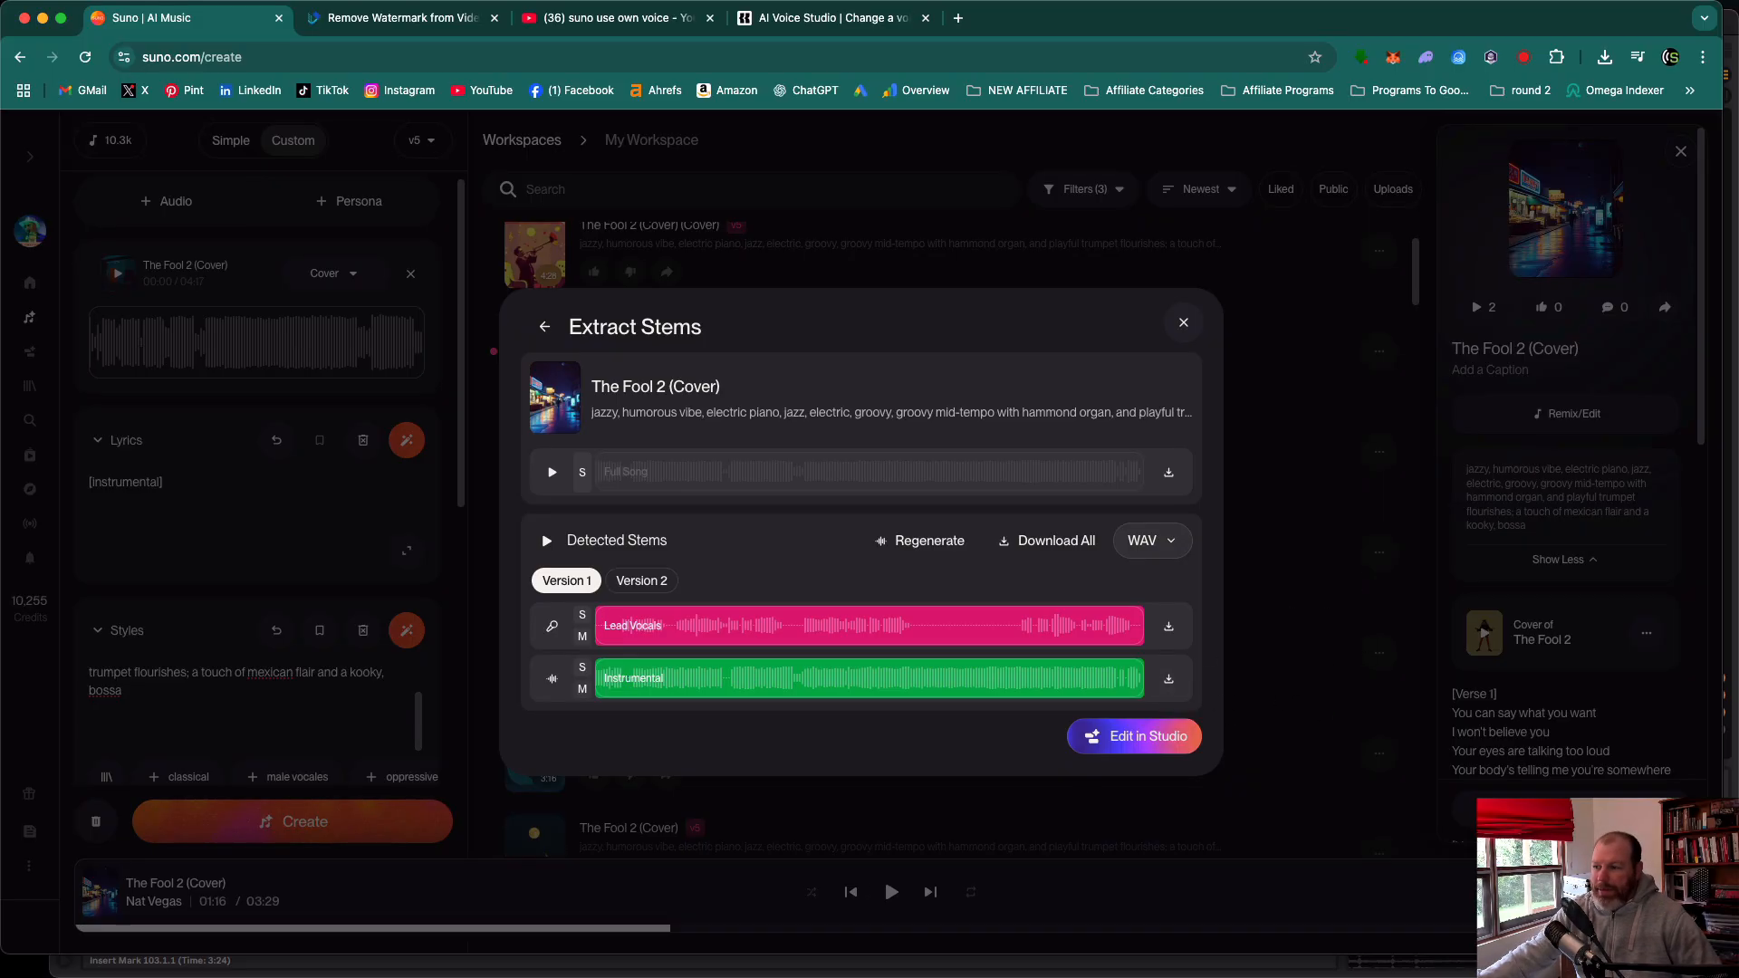
left_click(1134, 736)
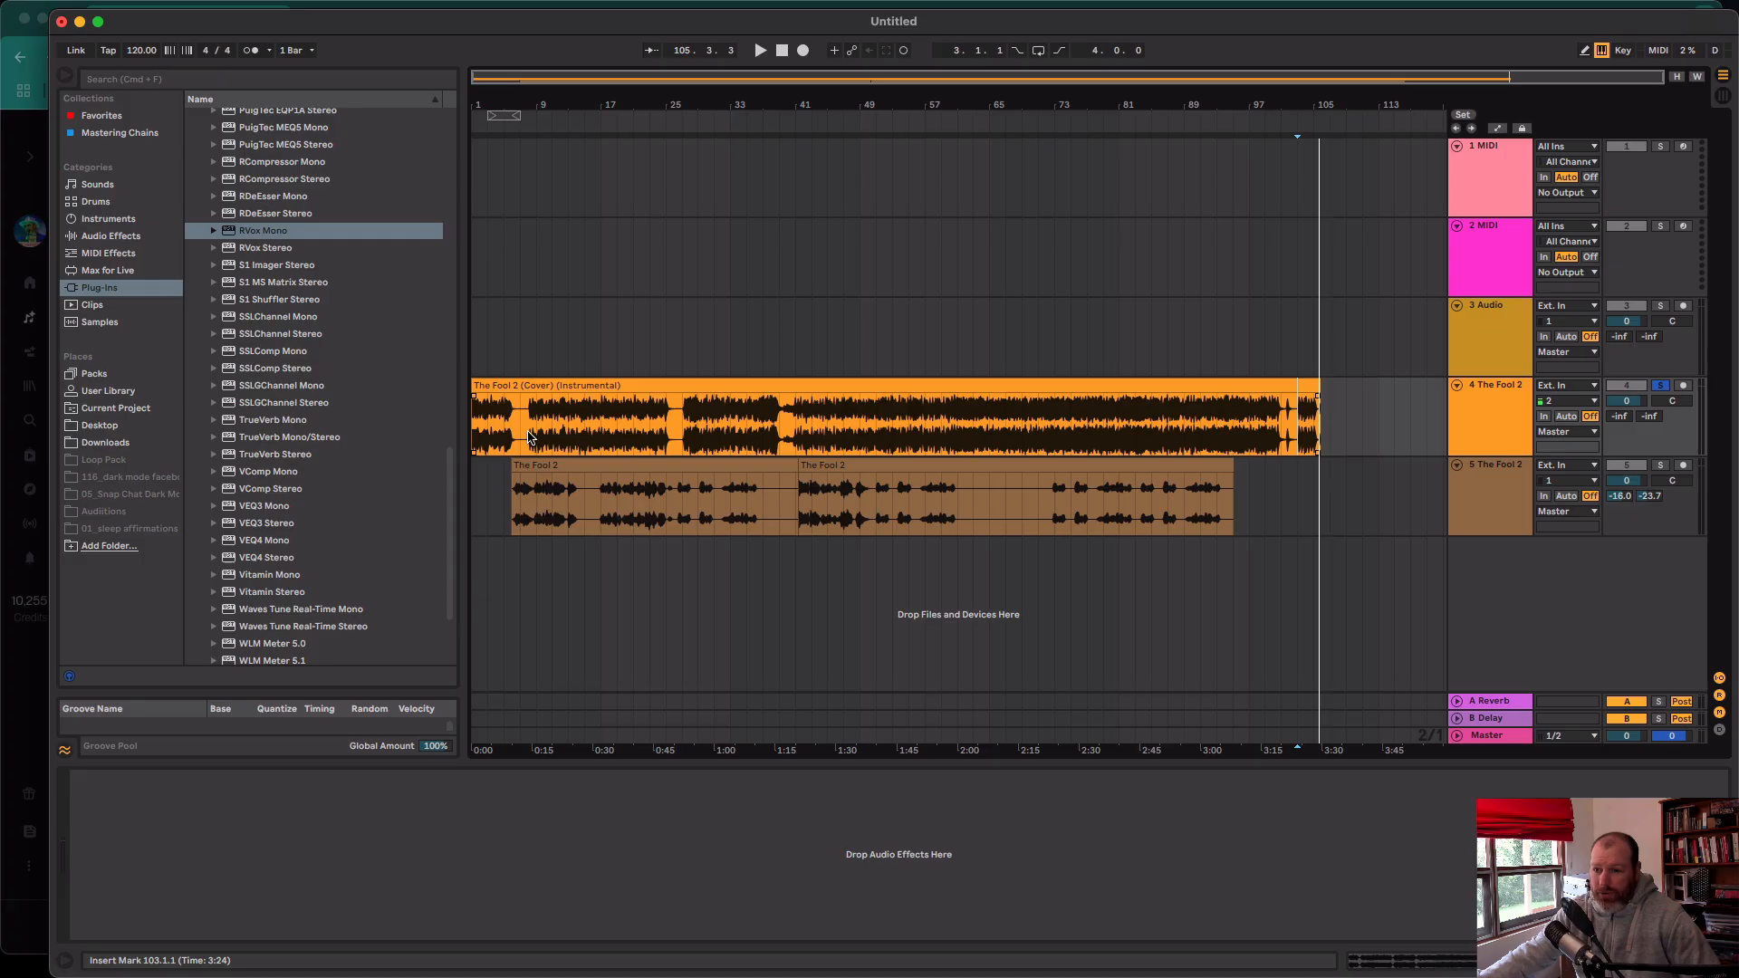
left_click(519, 508)
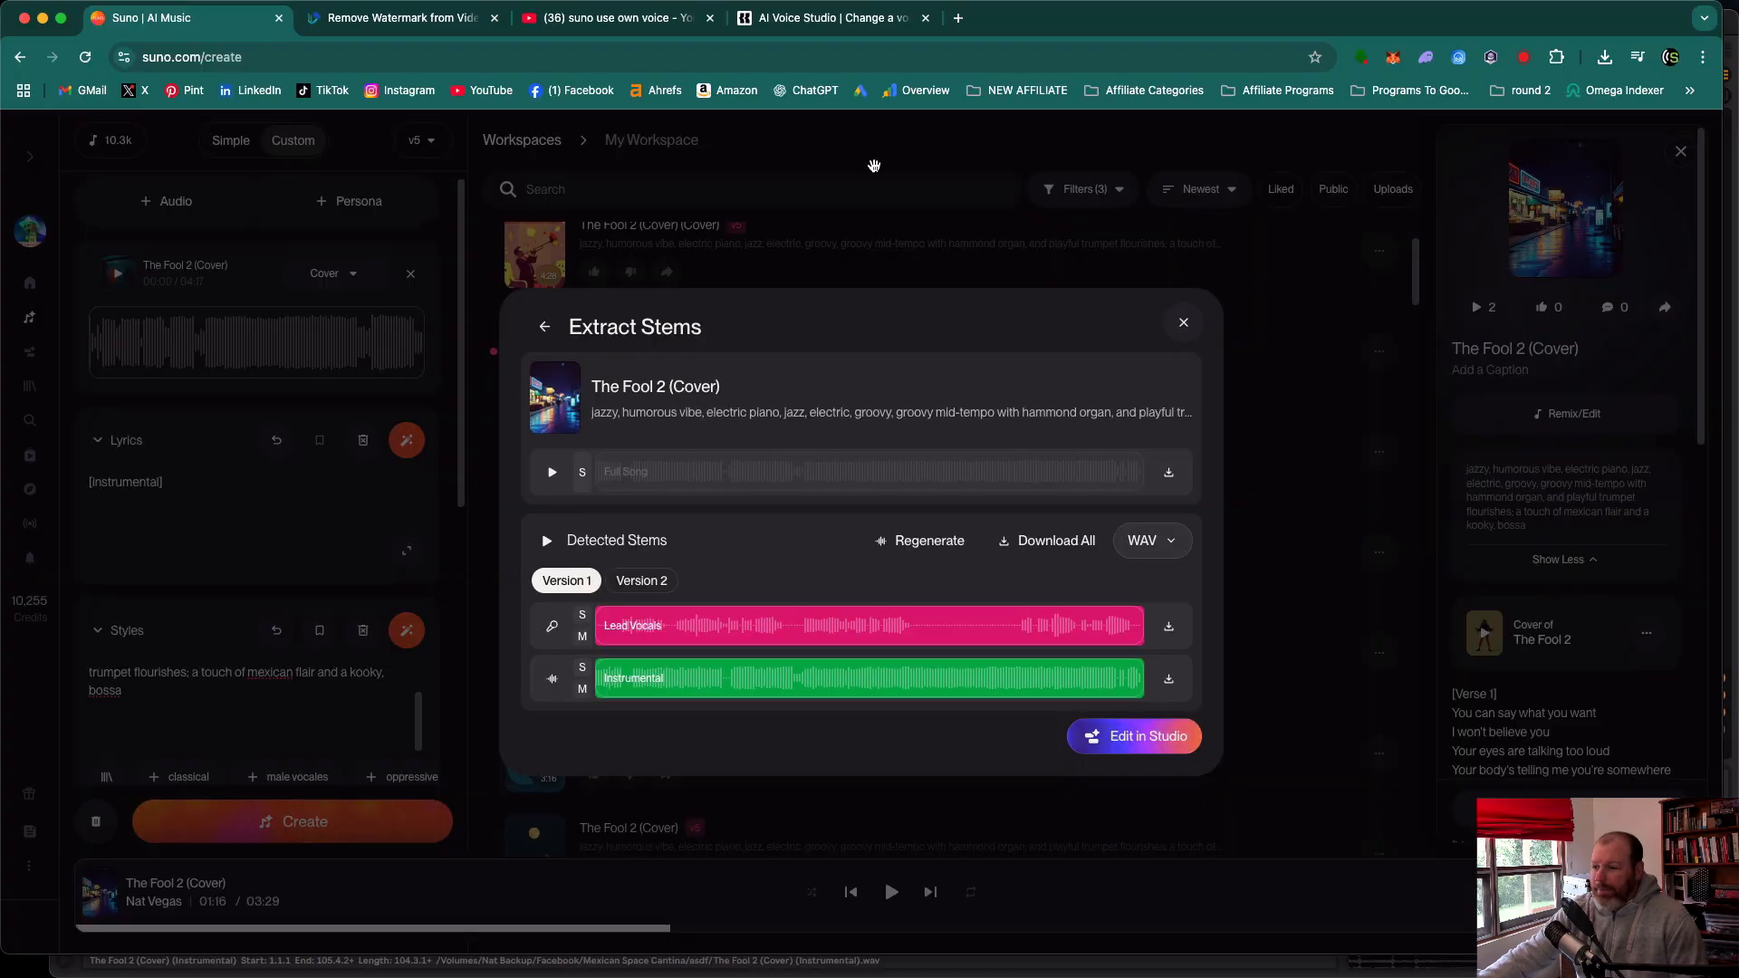
mouse_move(845, 79)
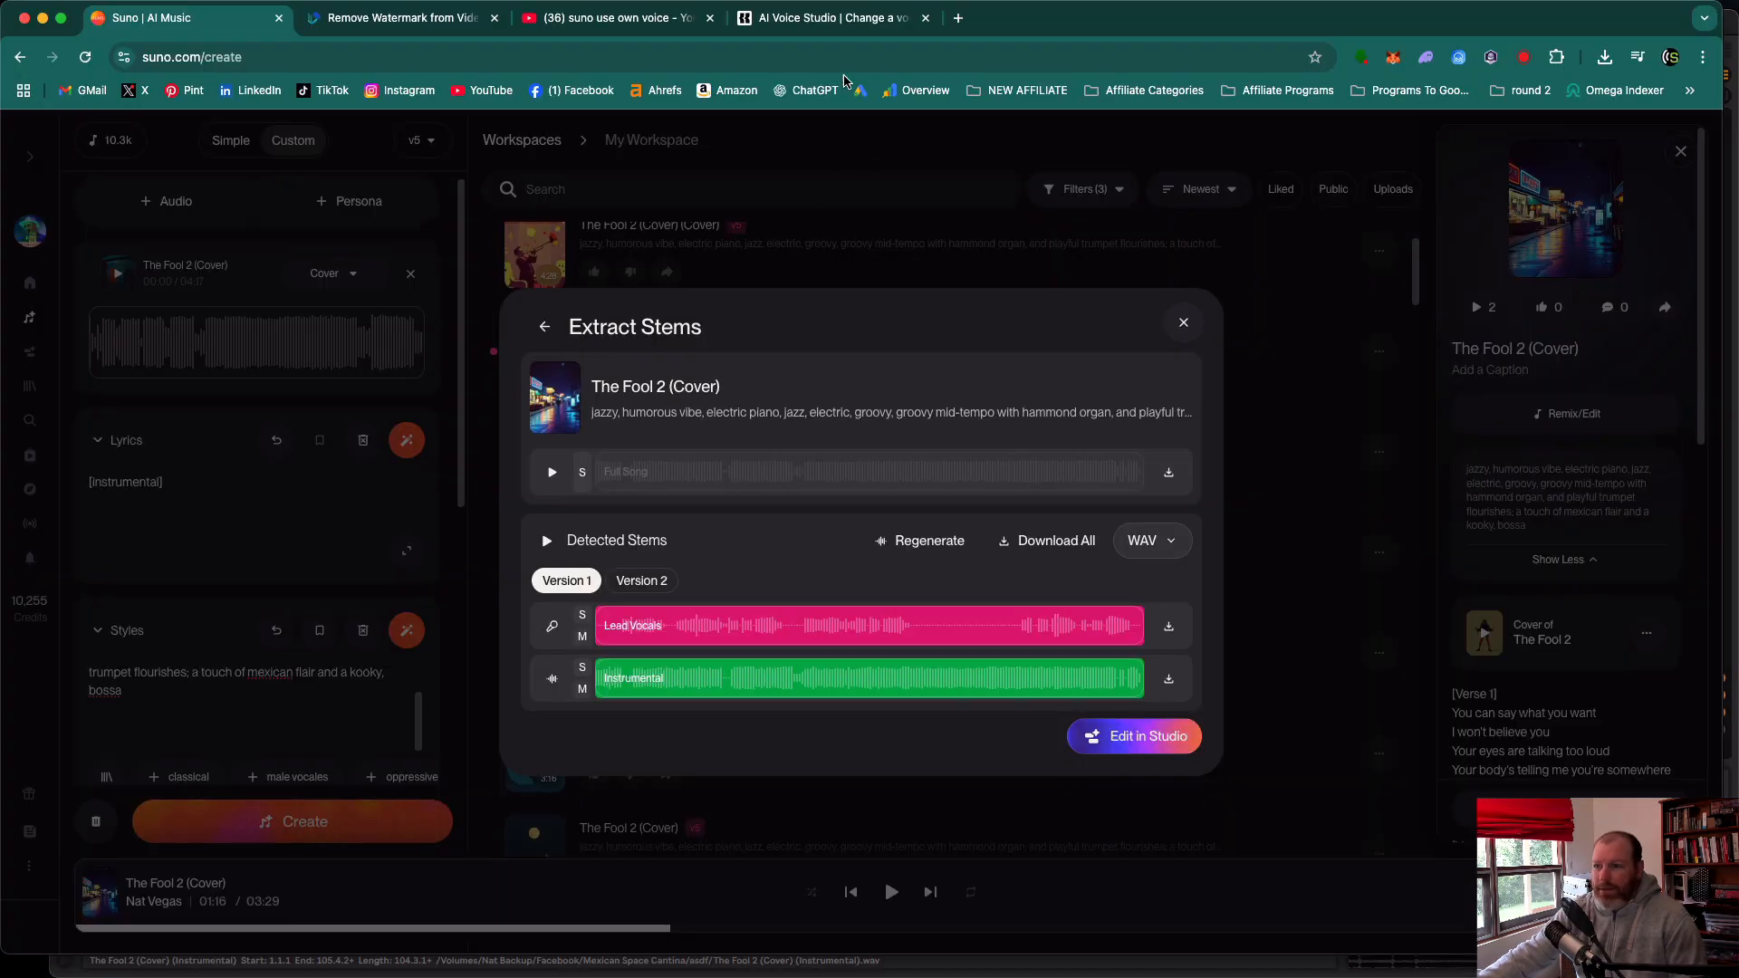
Switch to the AI Voice Studio browser tab showing Kits.ai's Voice changer.
left_click(836, 18)
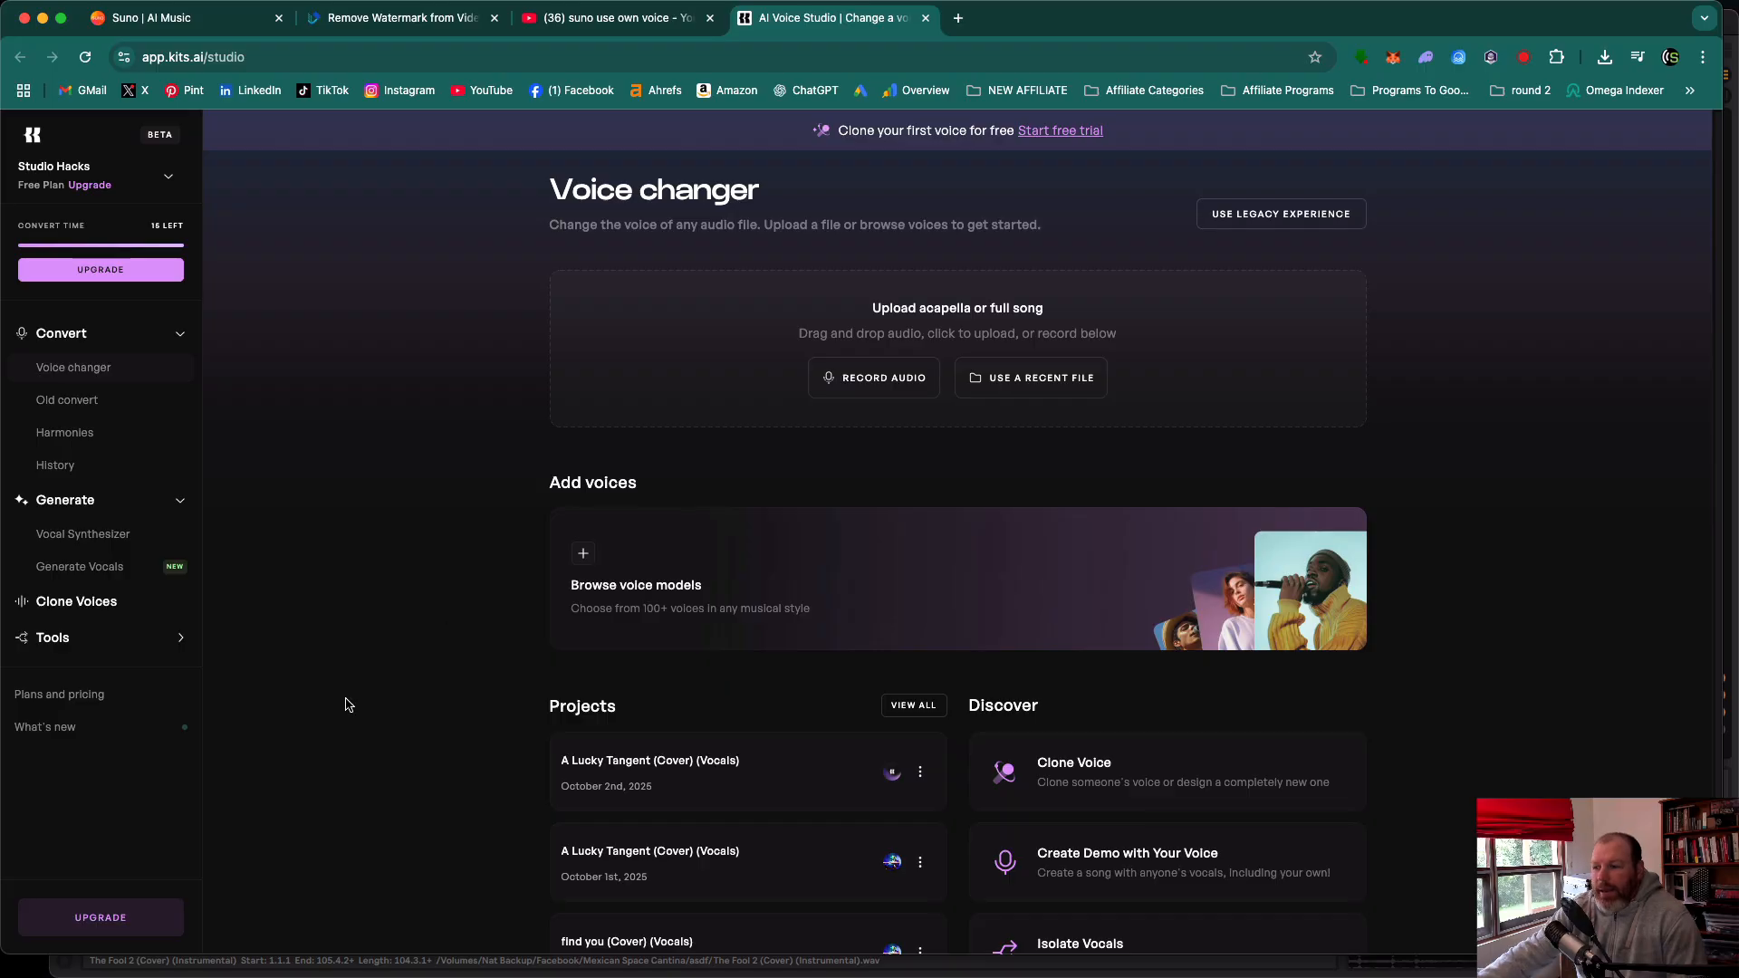
mouse_move(327, 470)
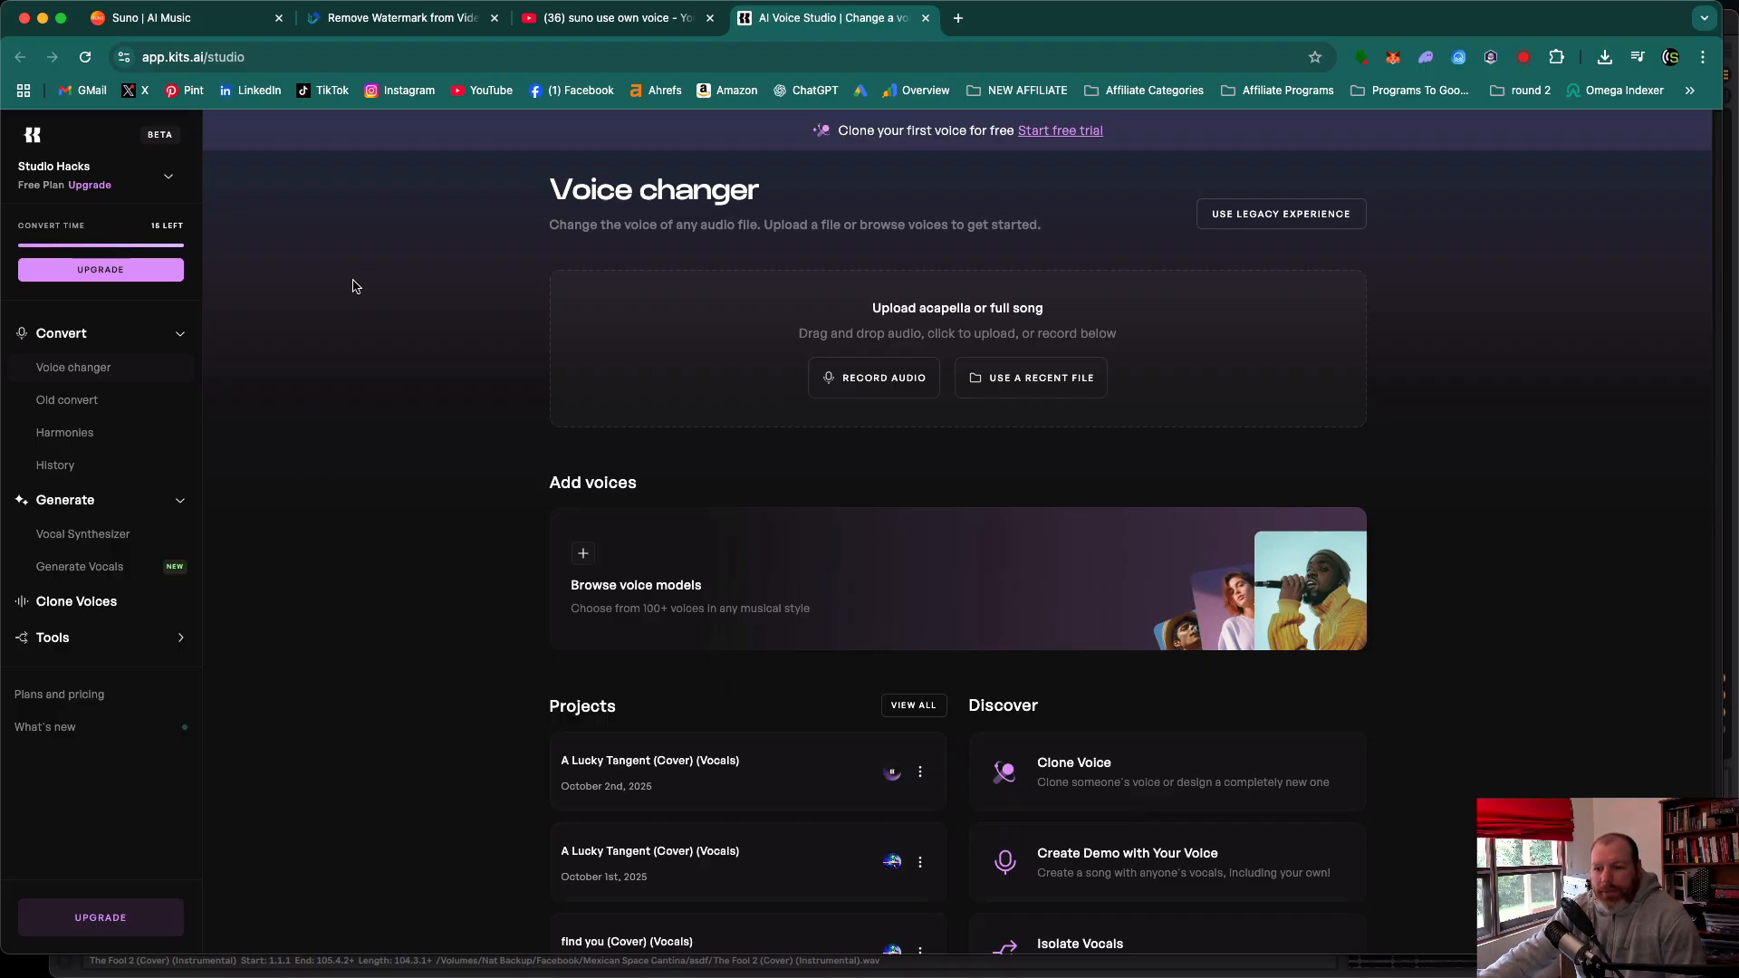
Browse the custom voice clones list, then return to the Voice changer page.
left_click(76, 602)
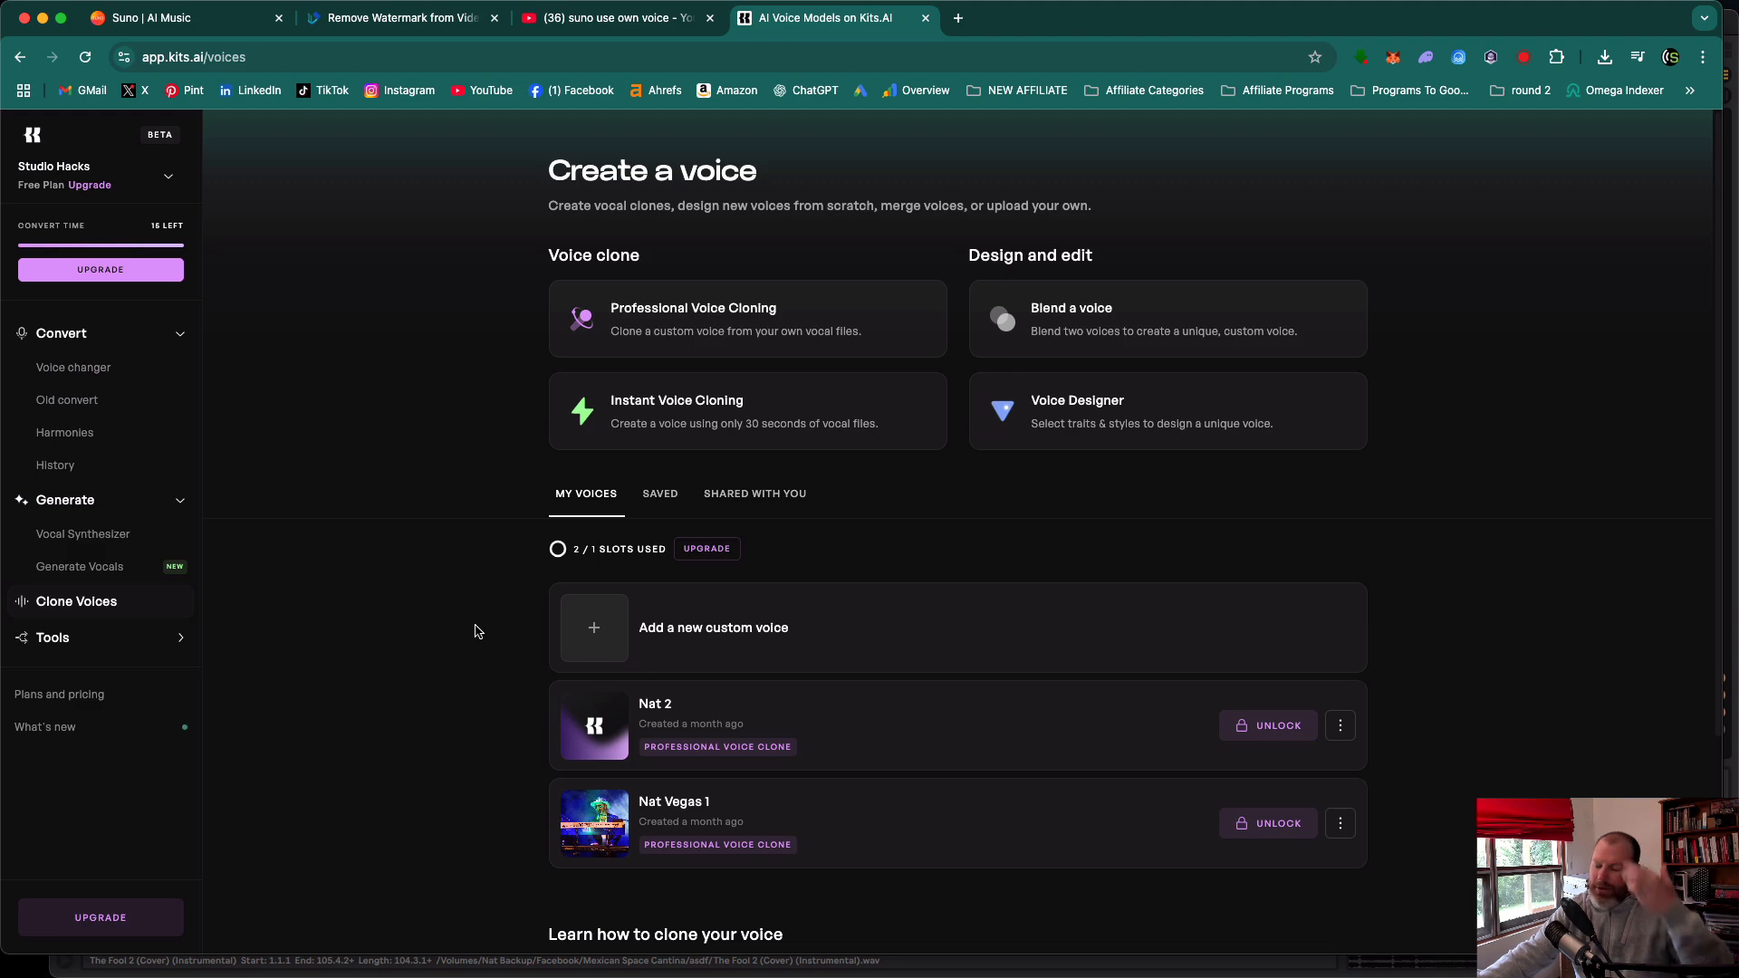
mouse_move(466, 619)
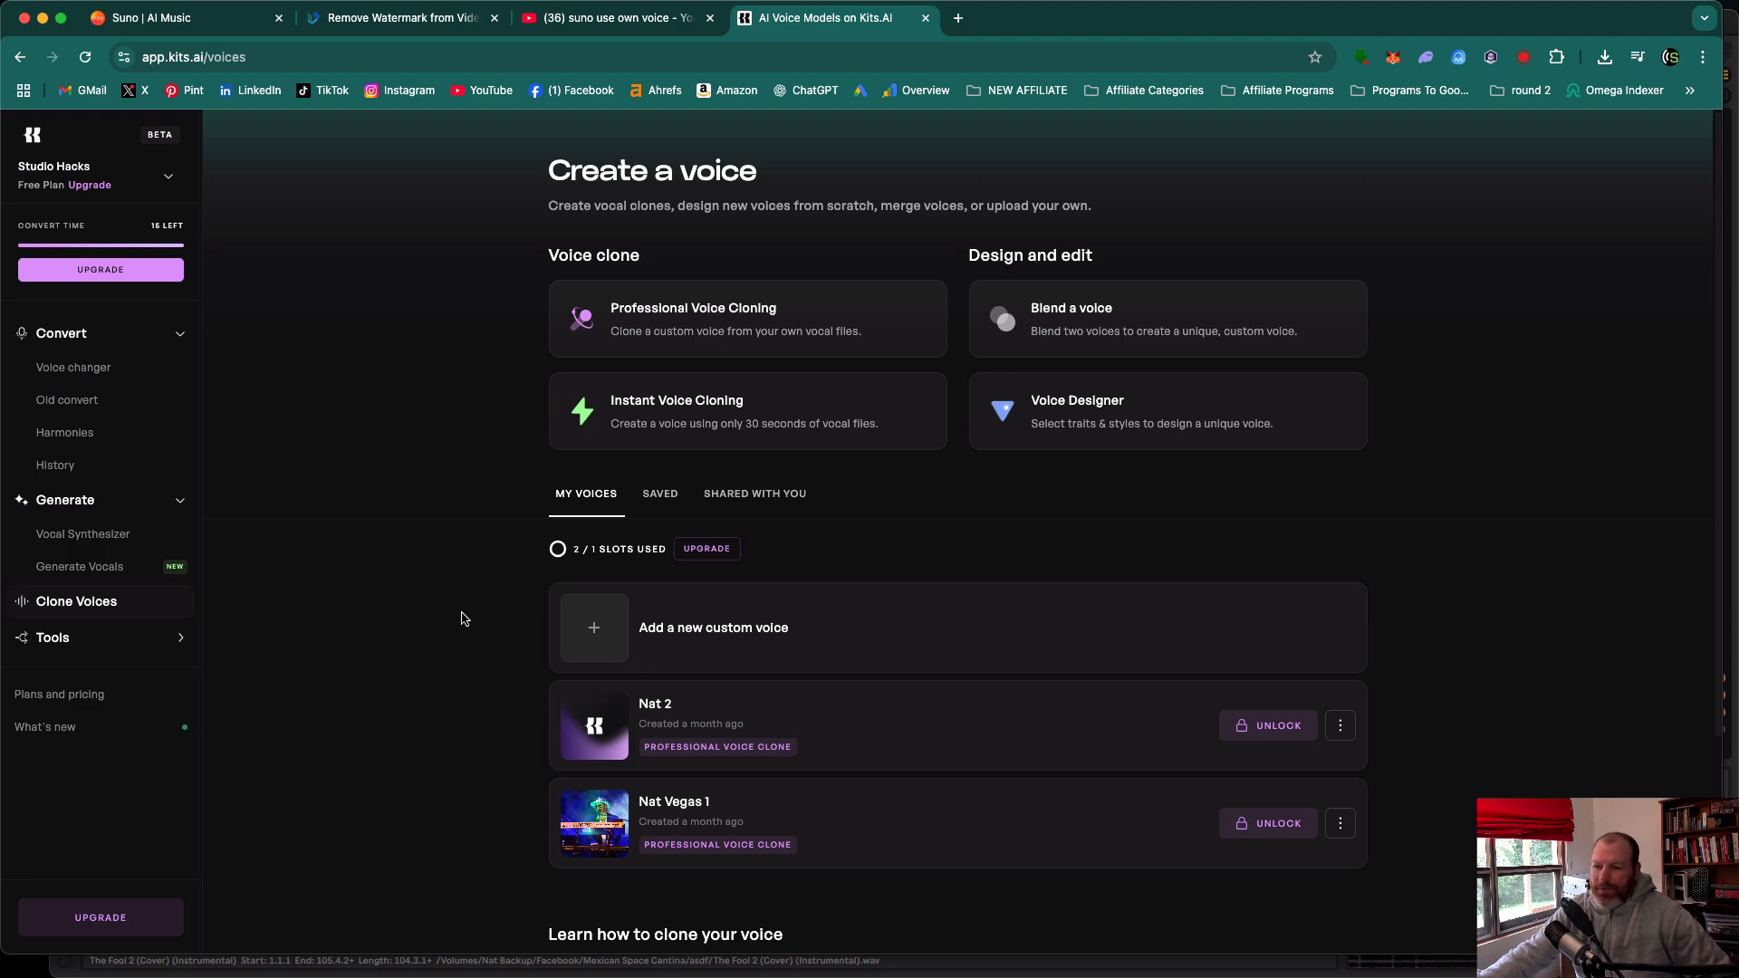
mouse_move(348, 575)
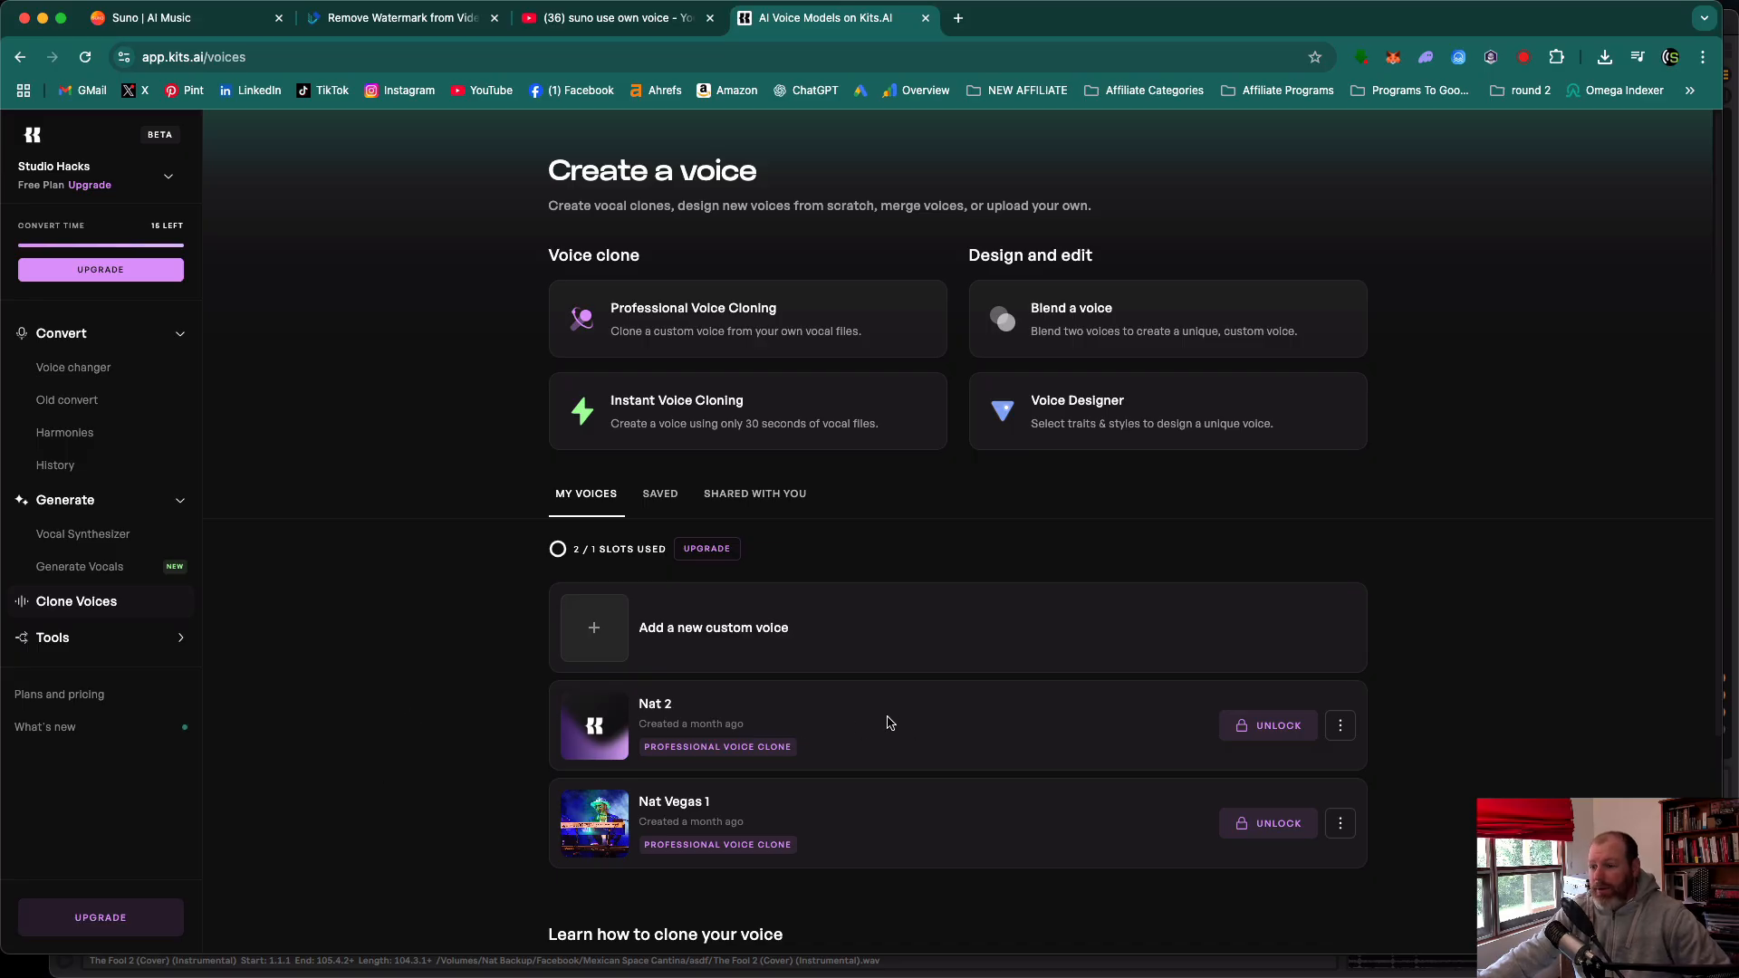
scroll("down", 3)
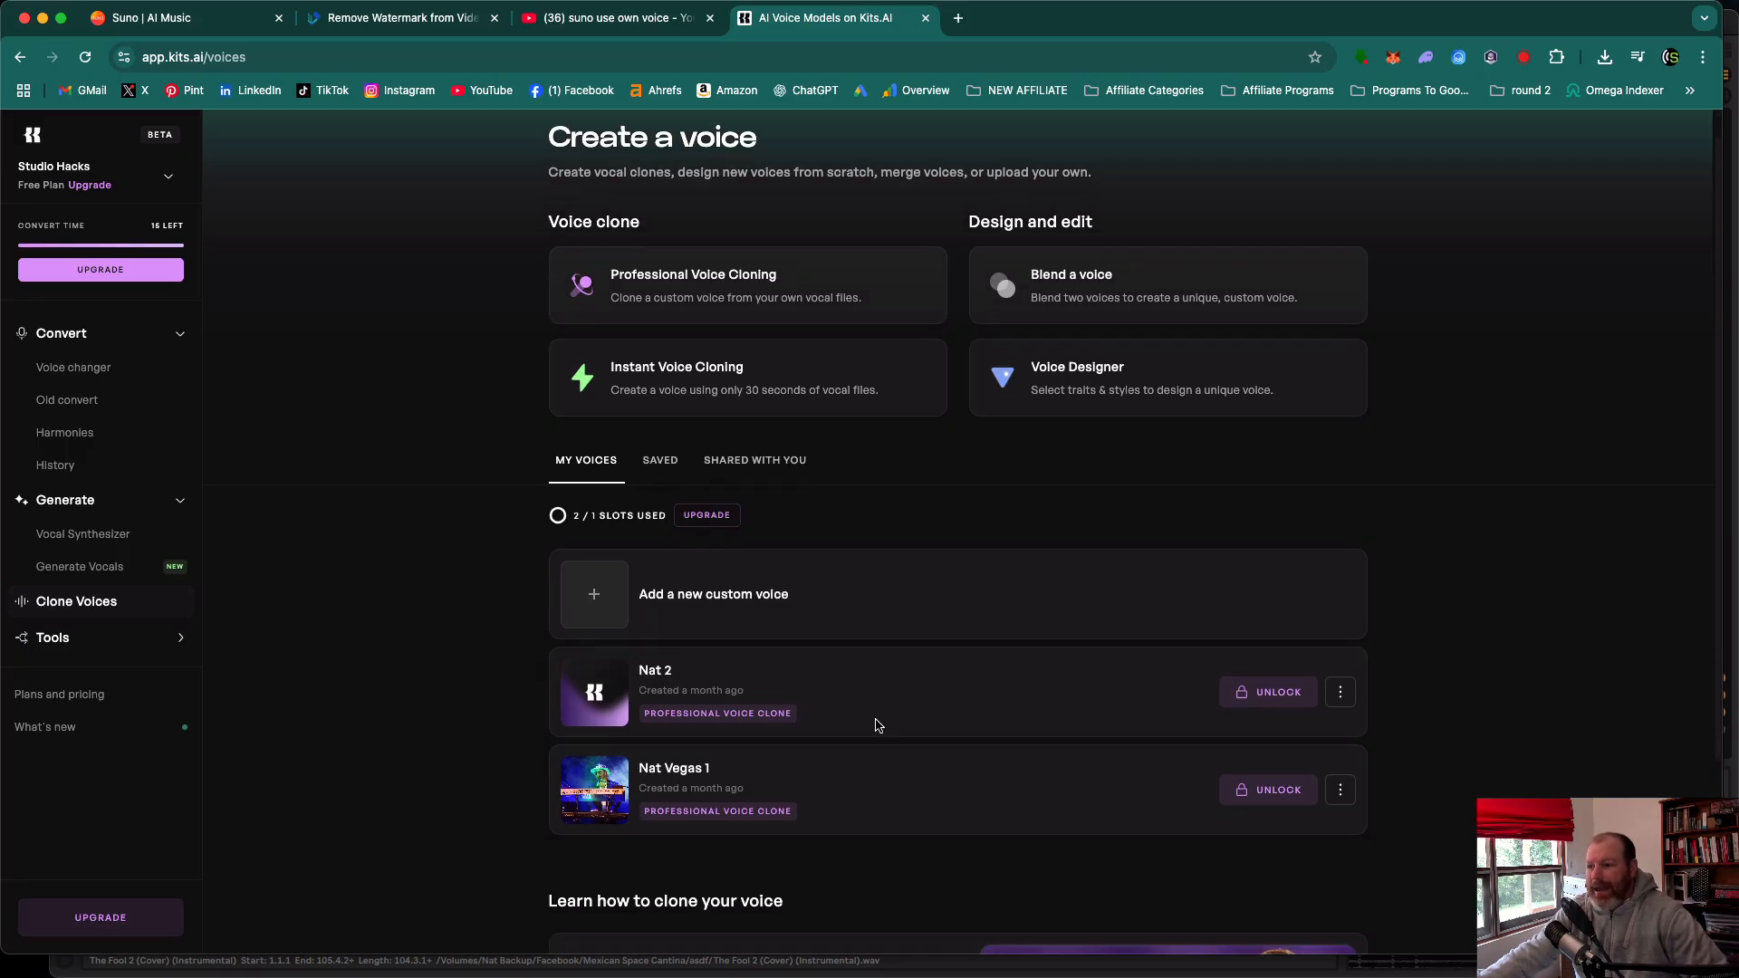
mouse_move(872, 719)
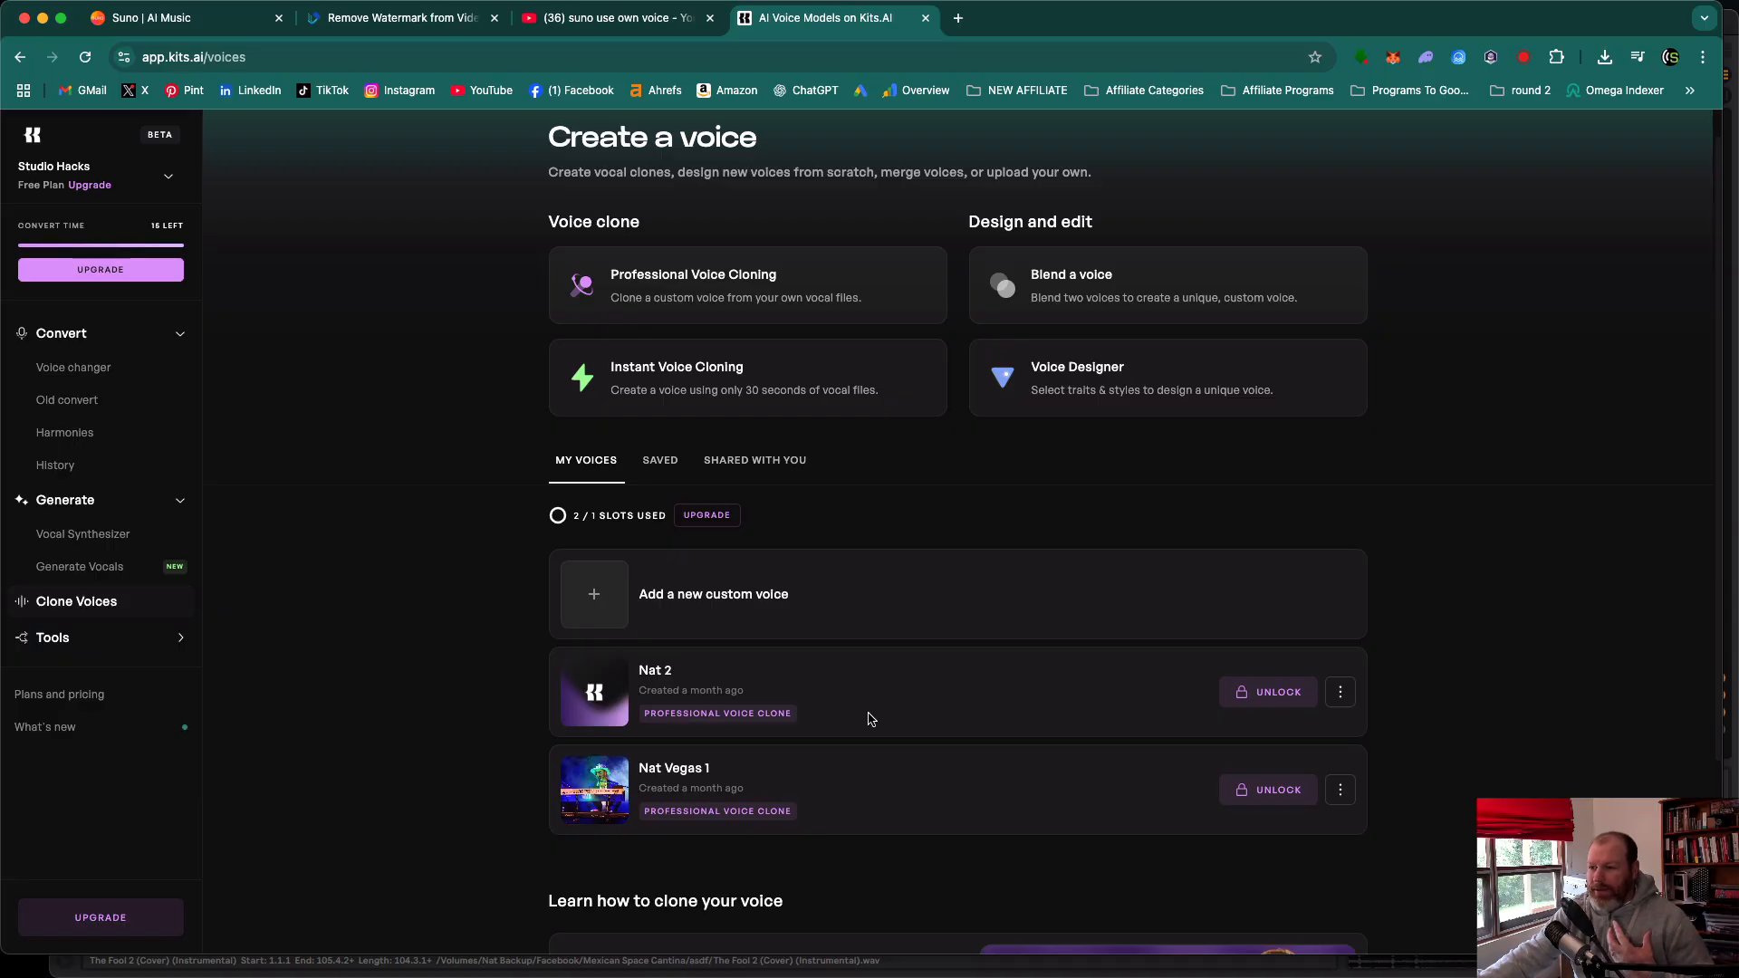
left_click(74, 367)
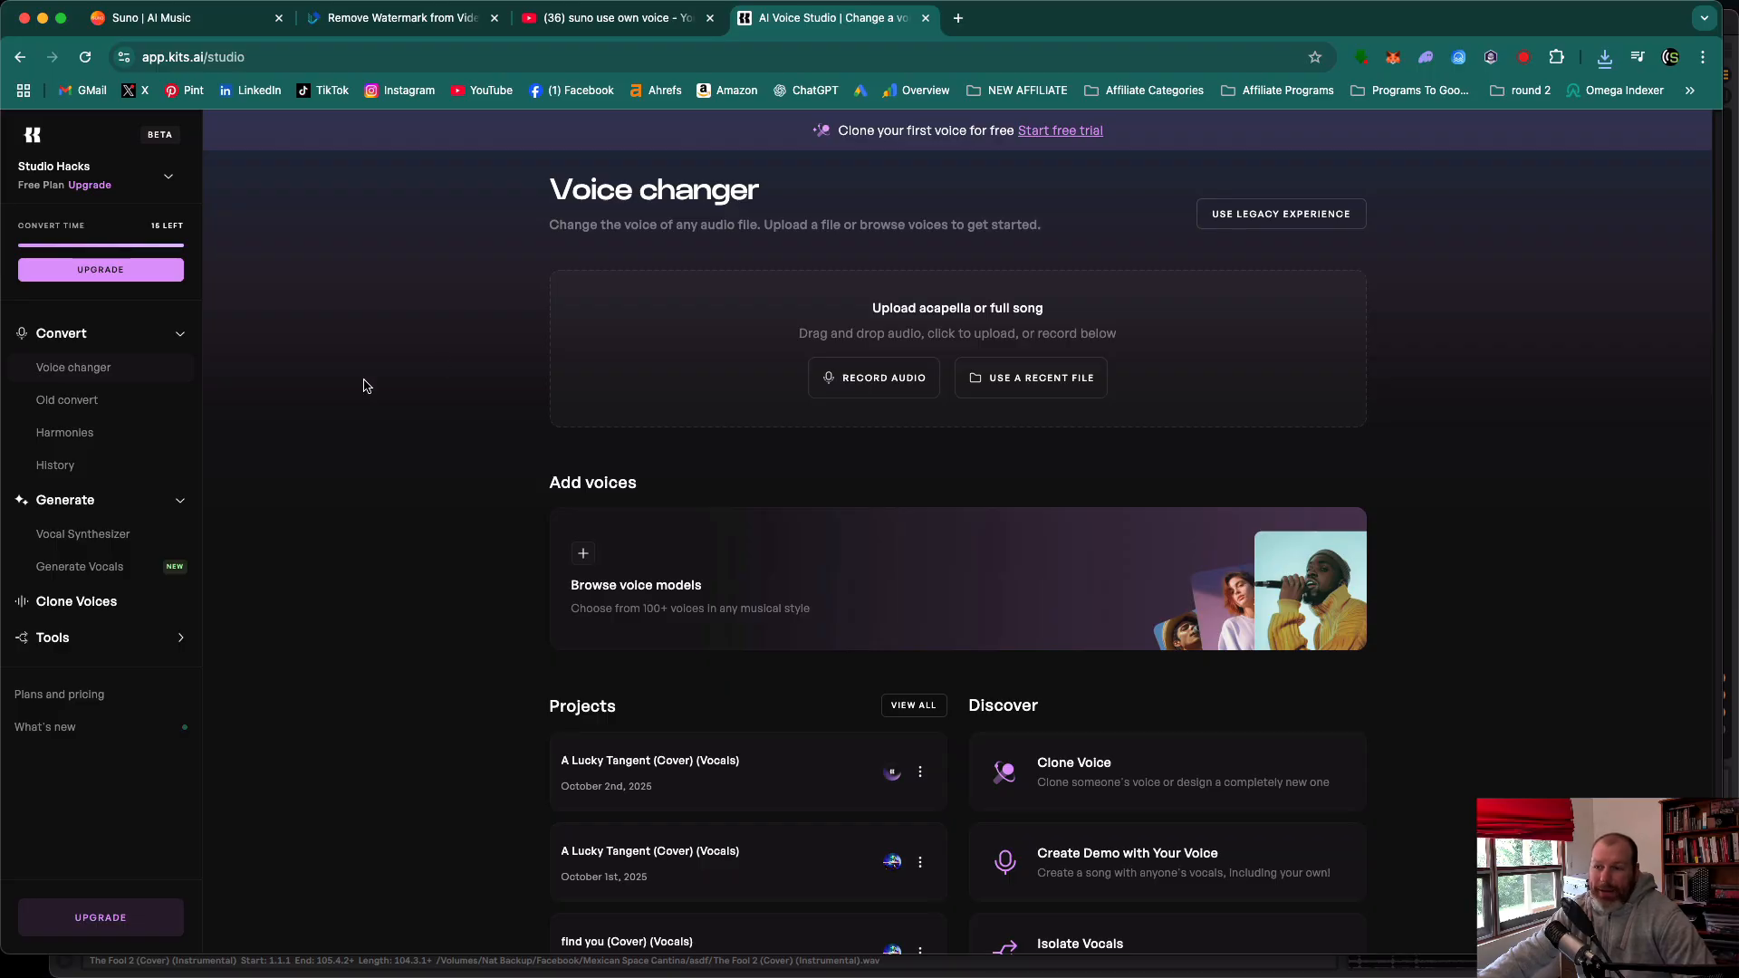
mouse_move(207, 56)
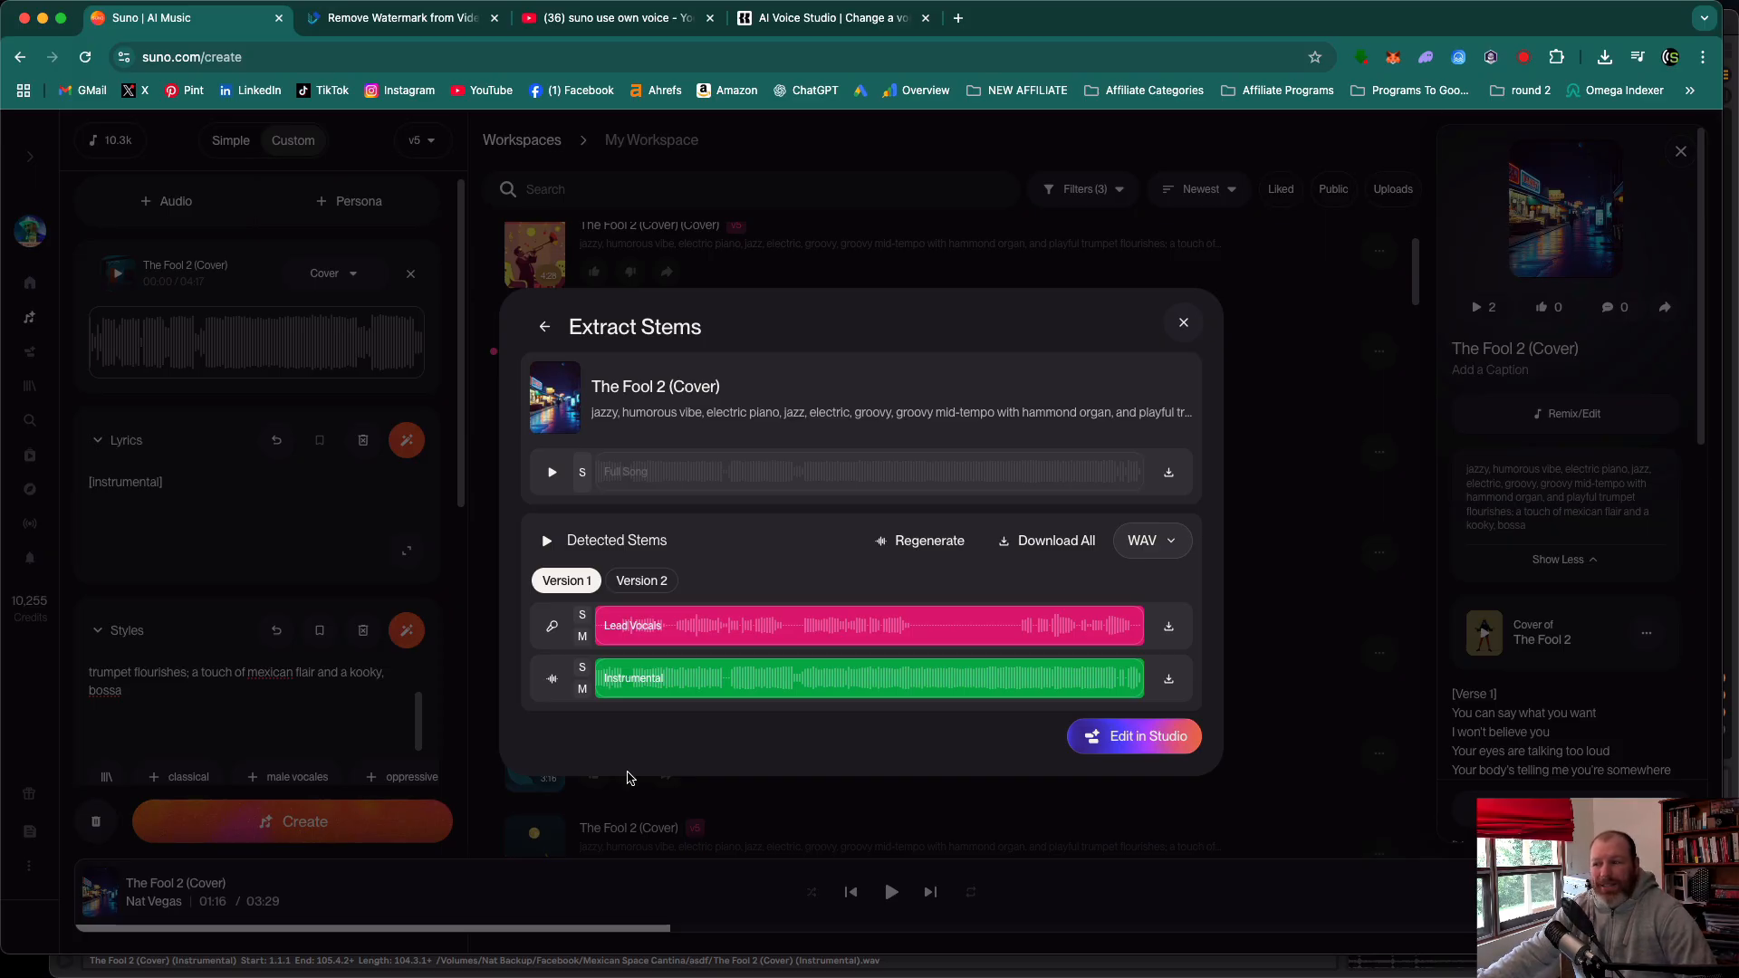
mouse_move(640, 781)
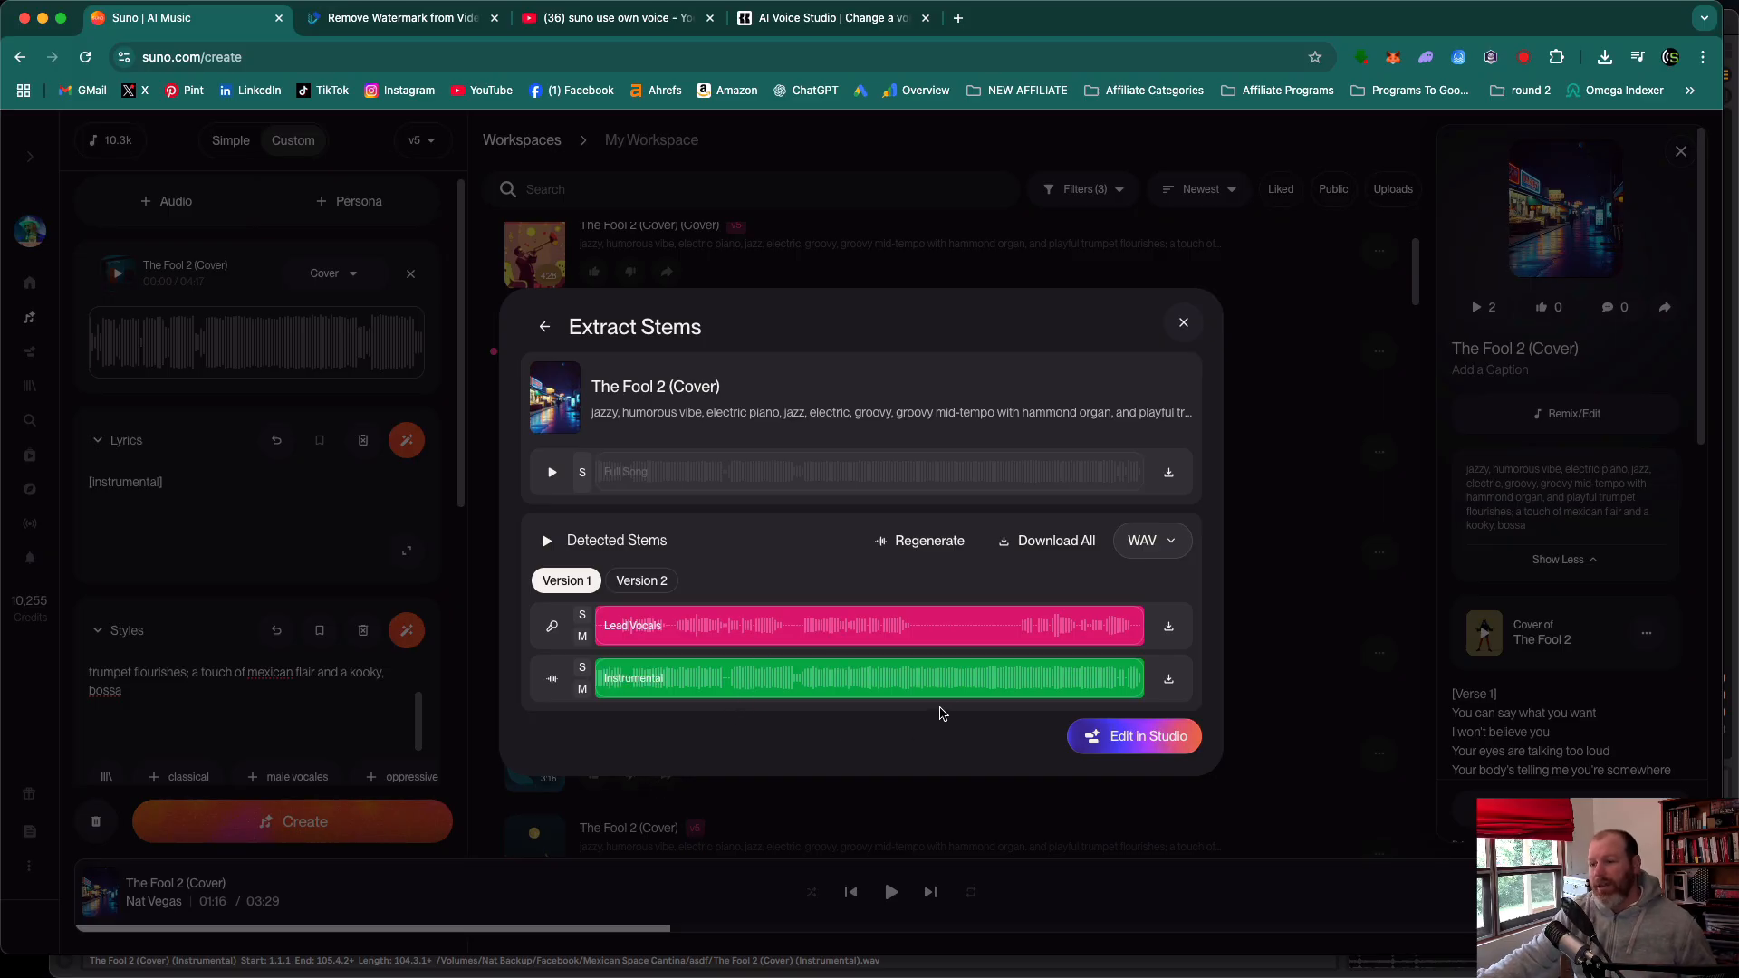
mouse_move(854, 770)
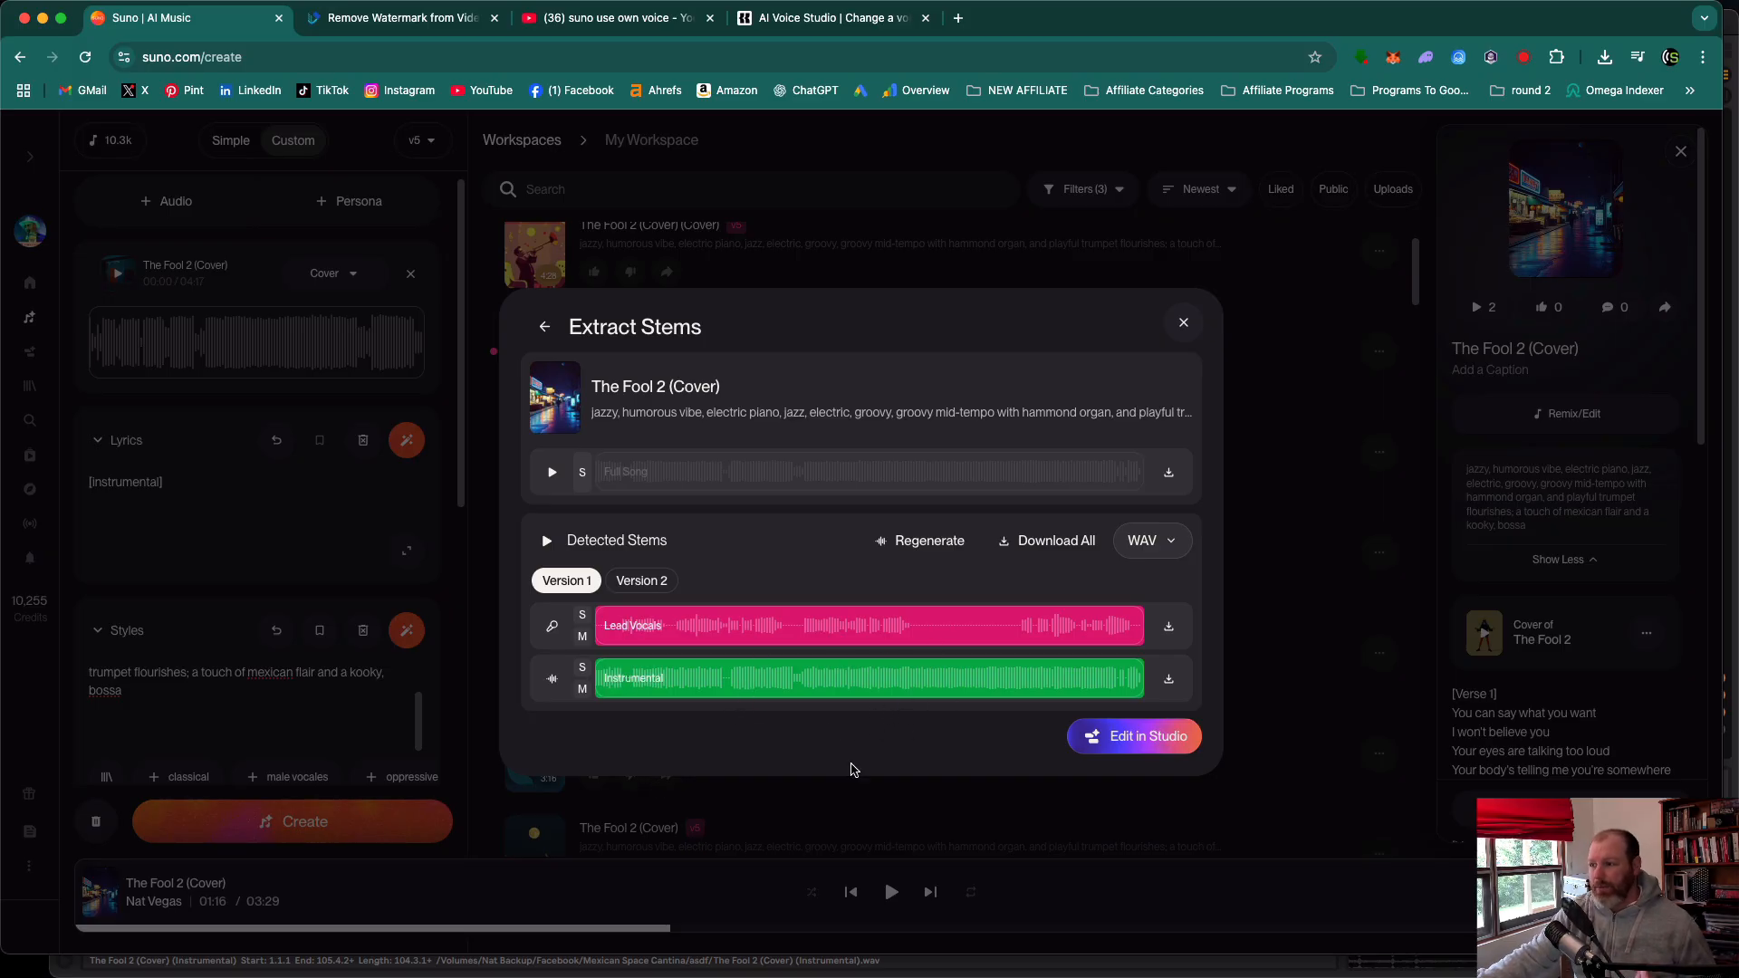
mouse_move(917, 761)
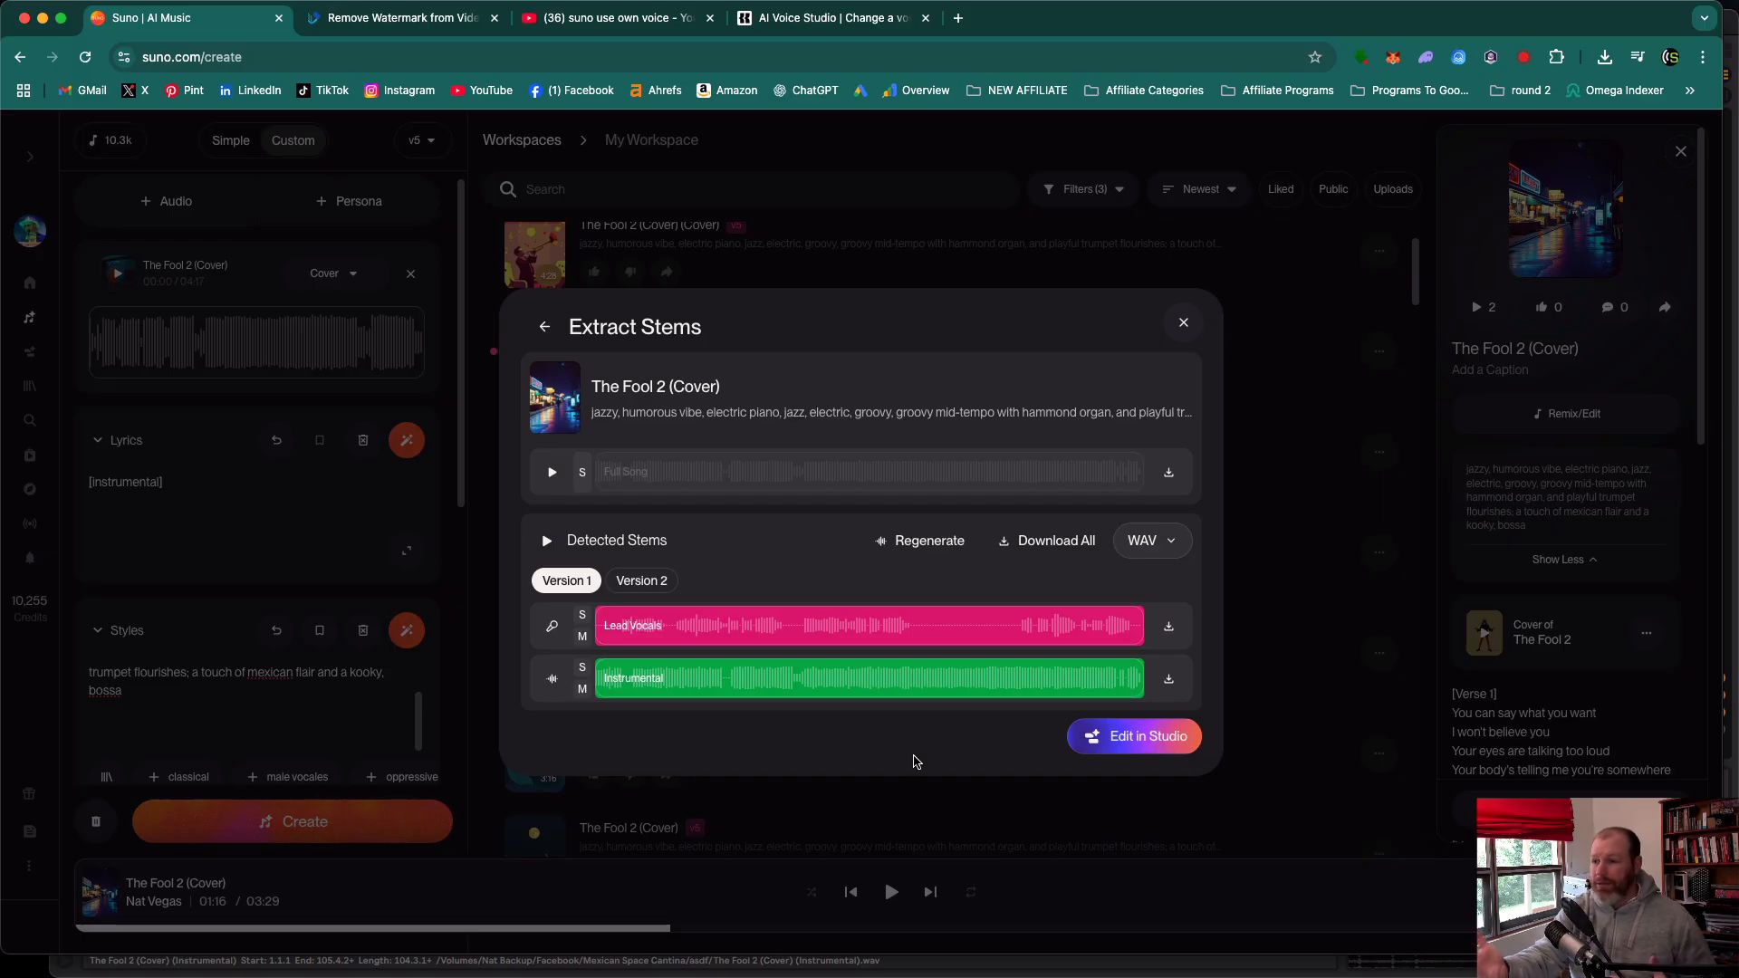
mouse_move(974, 777)
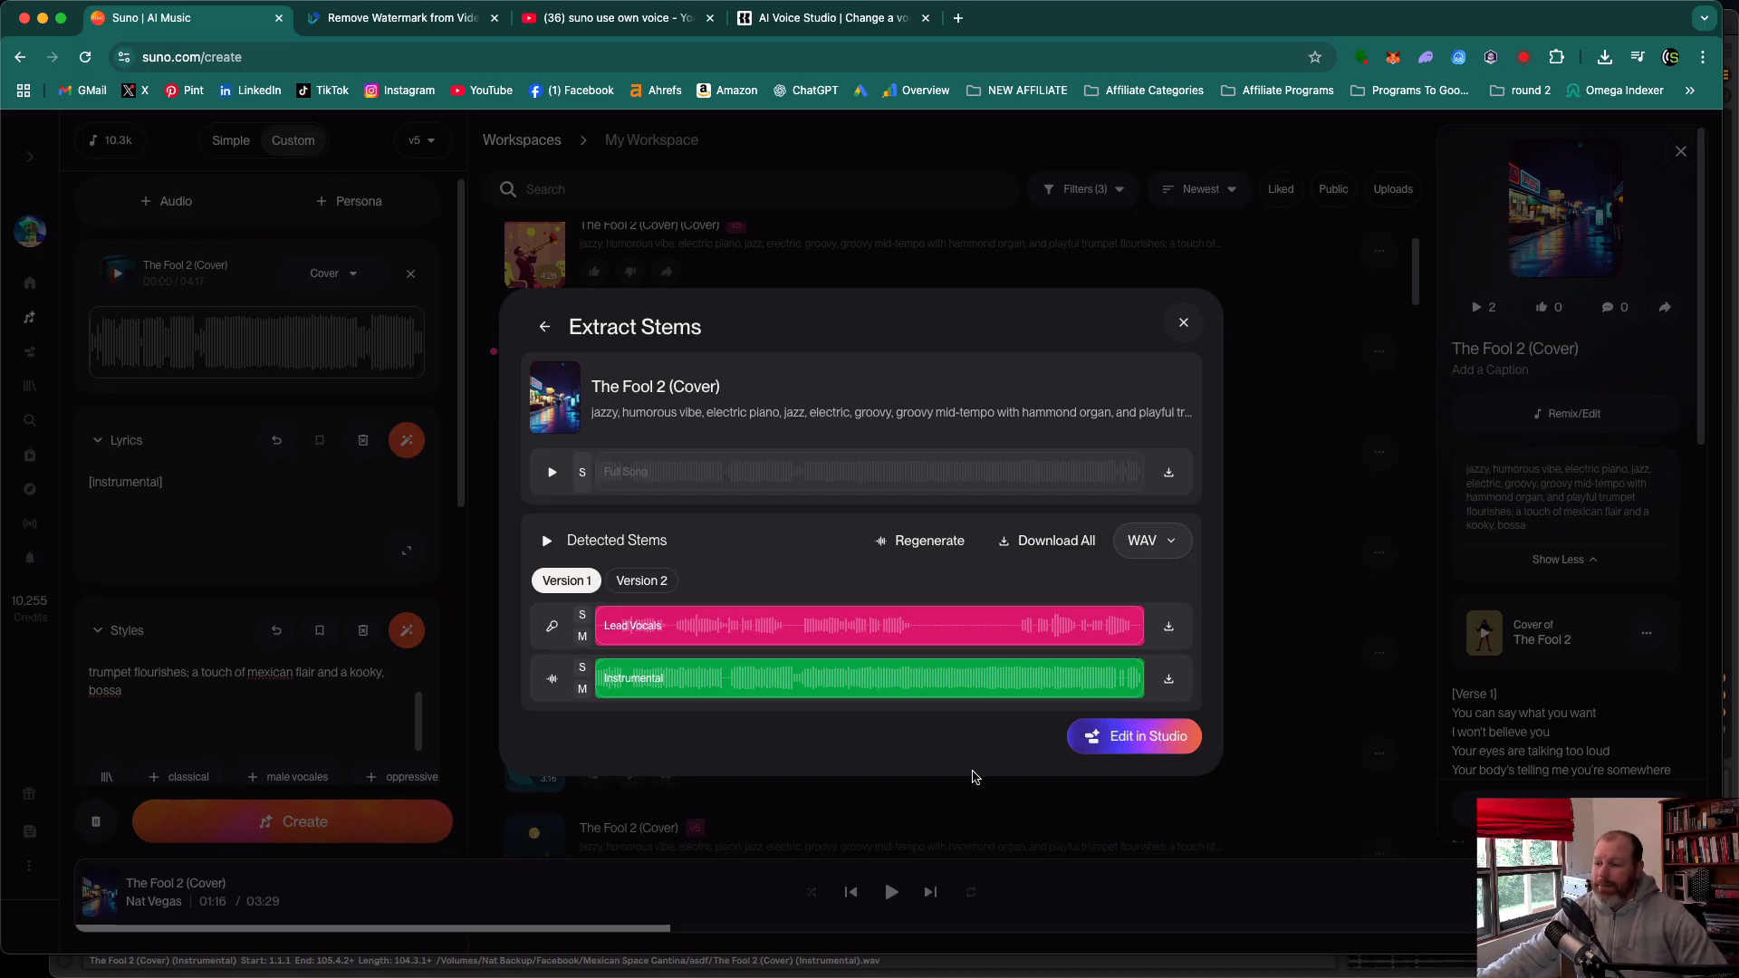
mouse_move(789, 841)
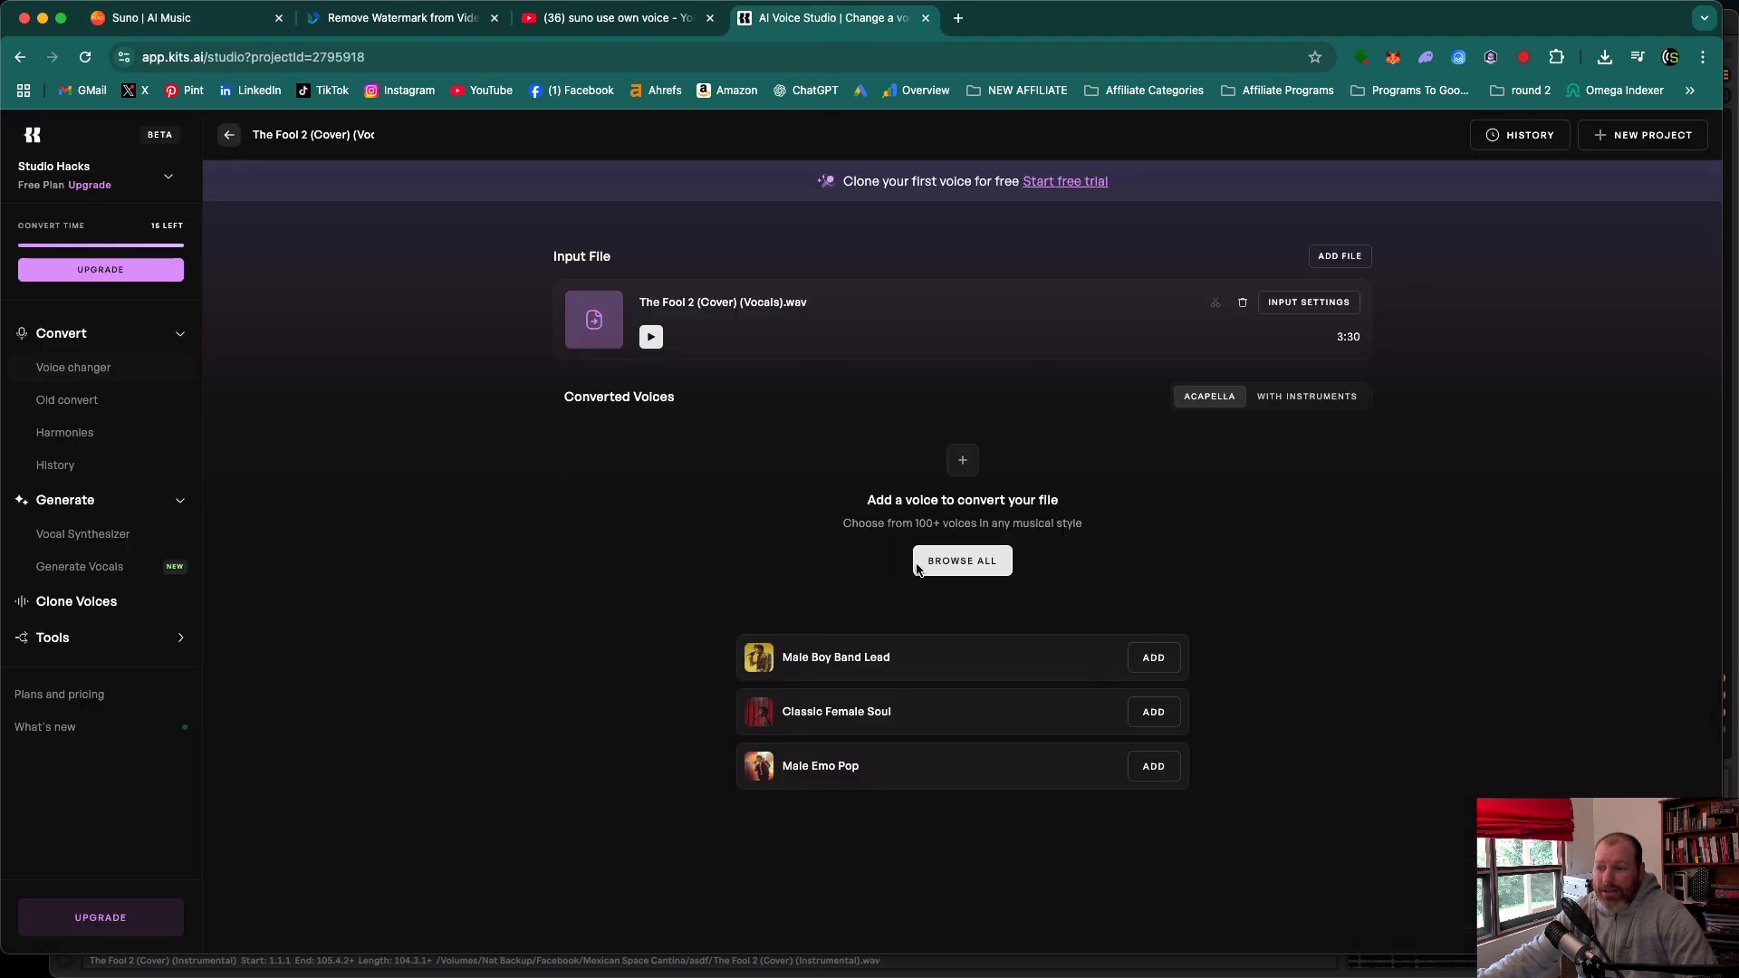
mouse_move(877, 756)
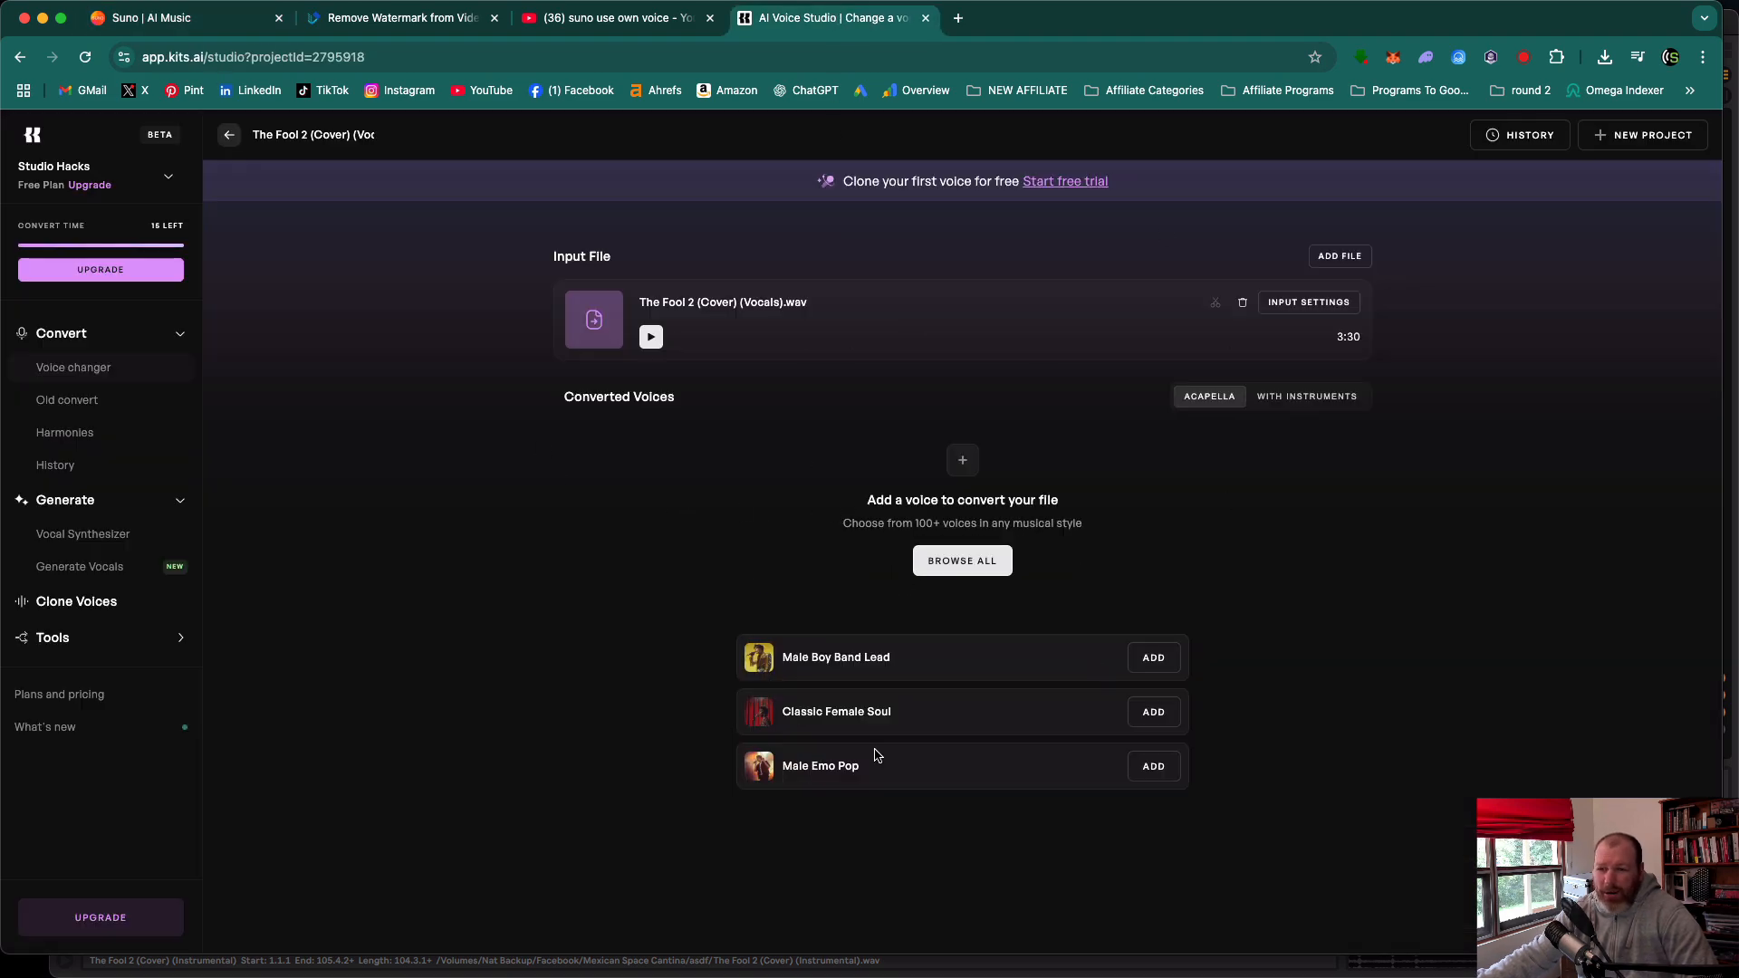
mouse_move(642, 684)
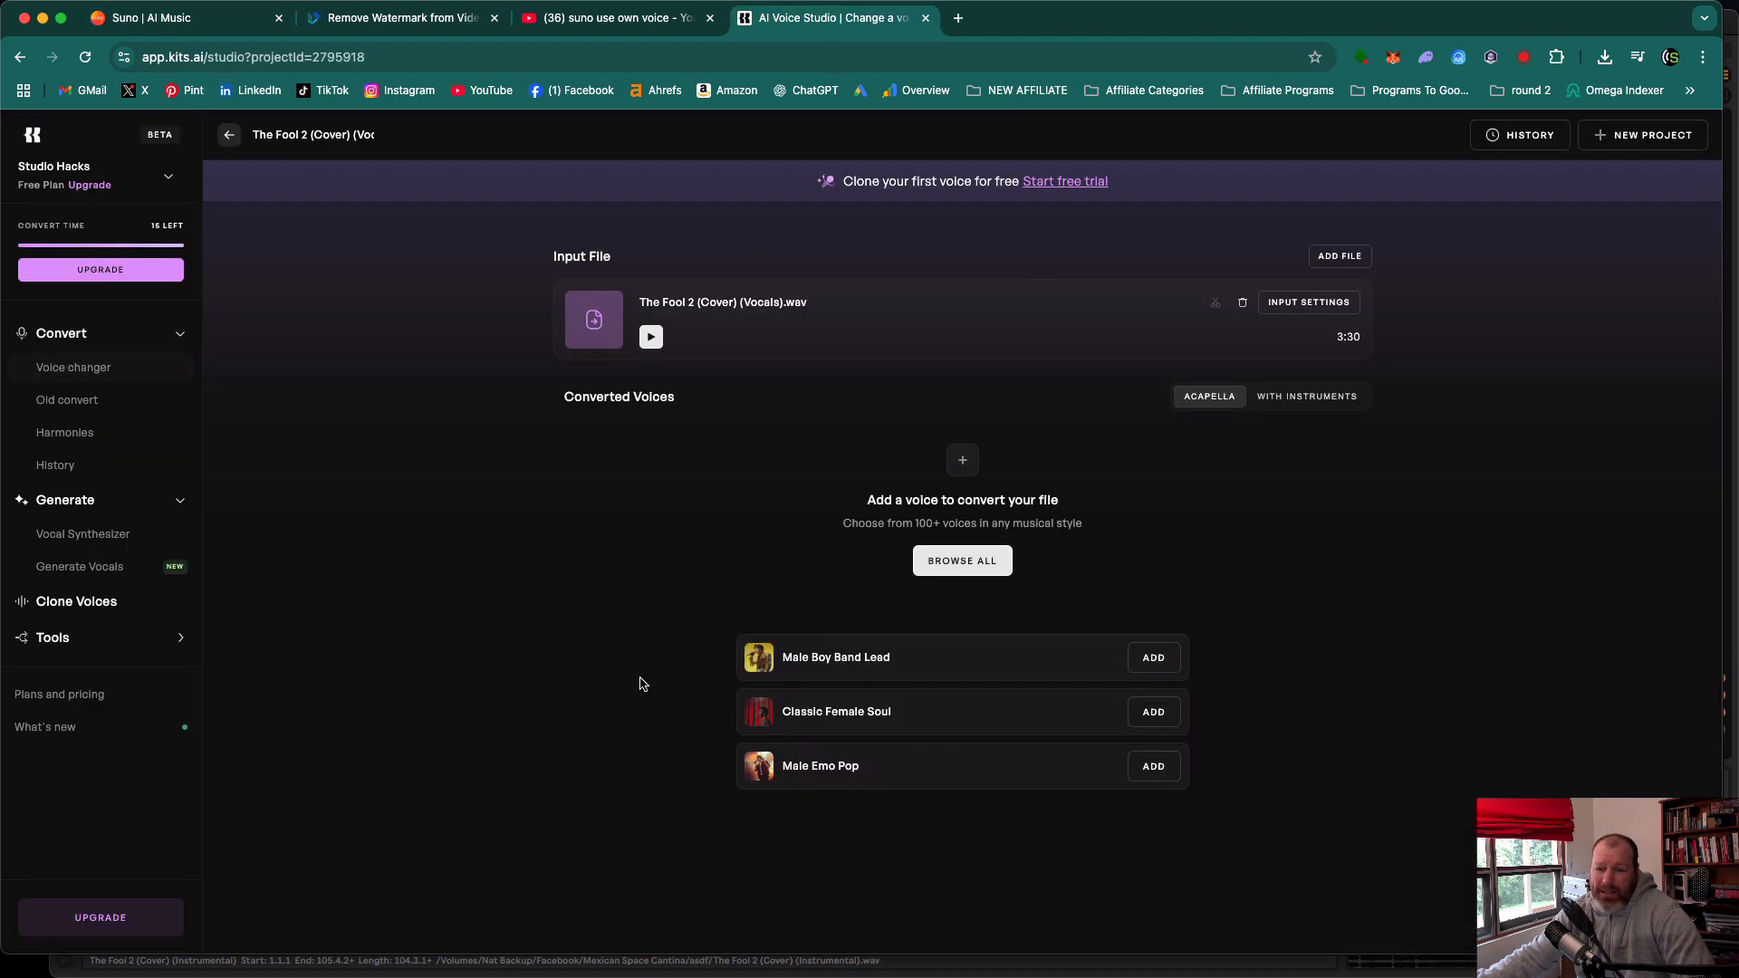
mouse_move(1186, 593)
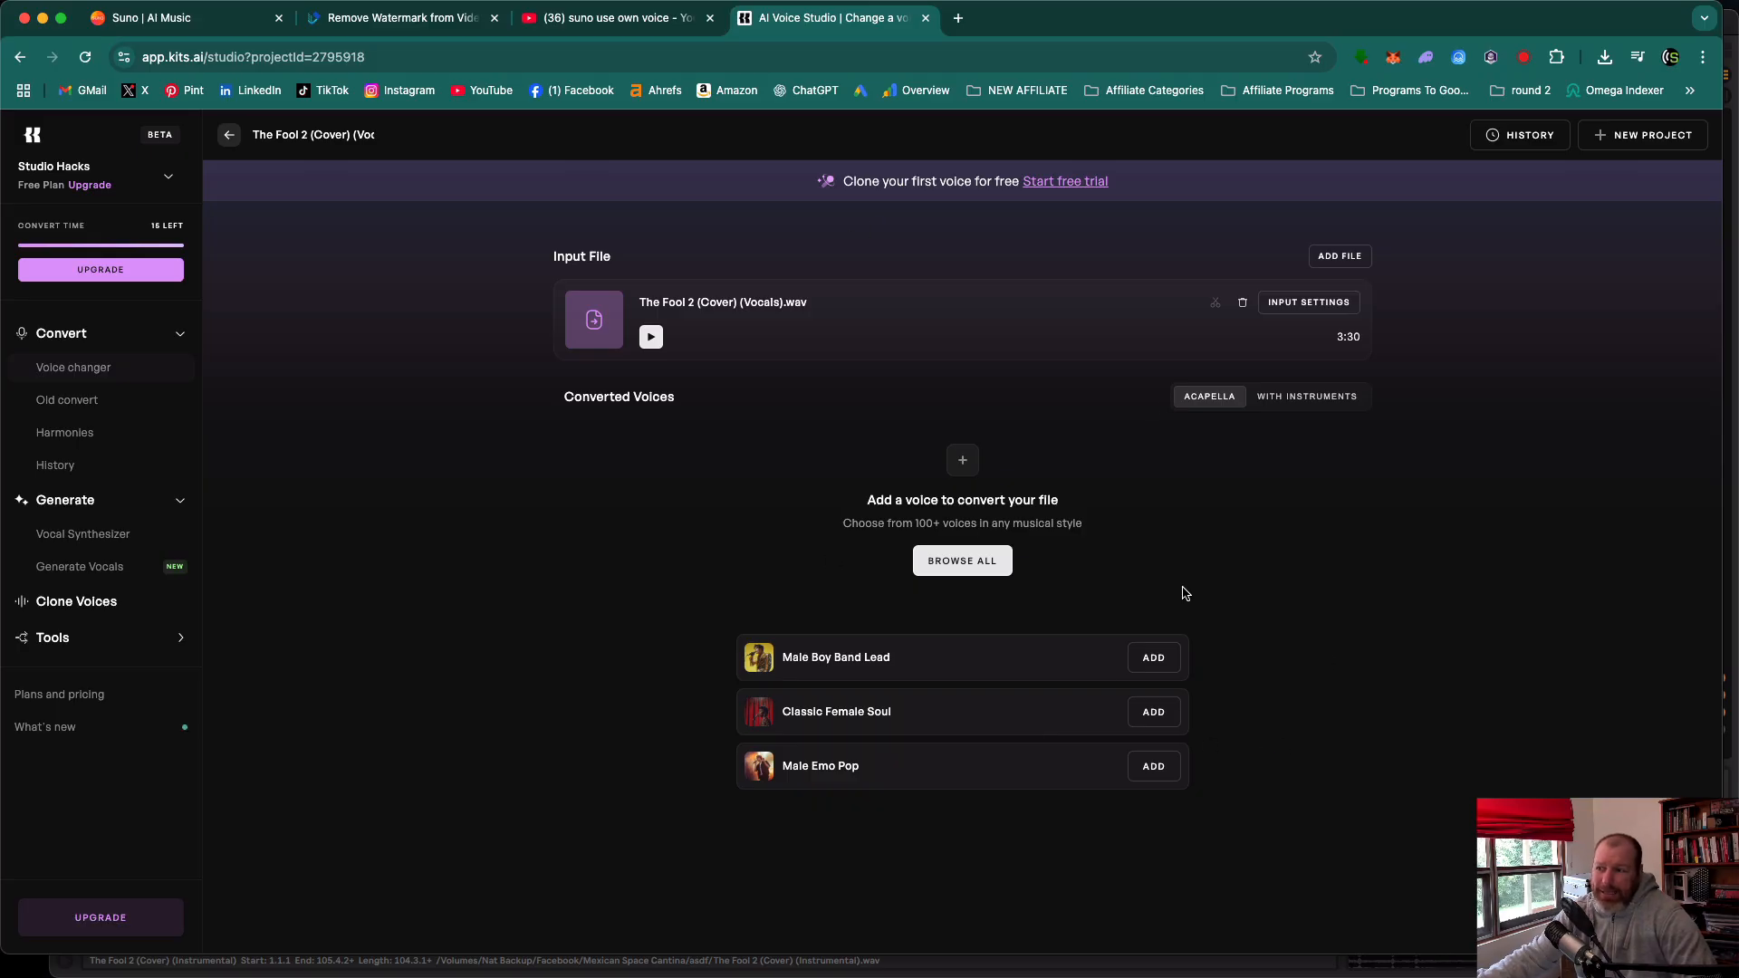
mouse_move(576, 523)
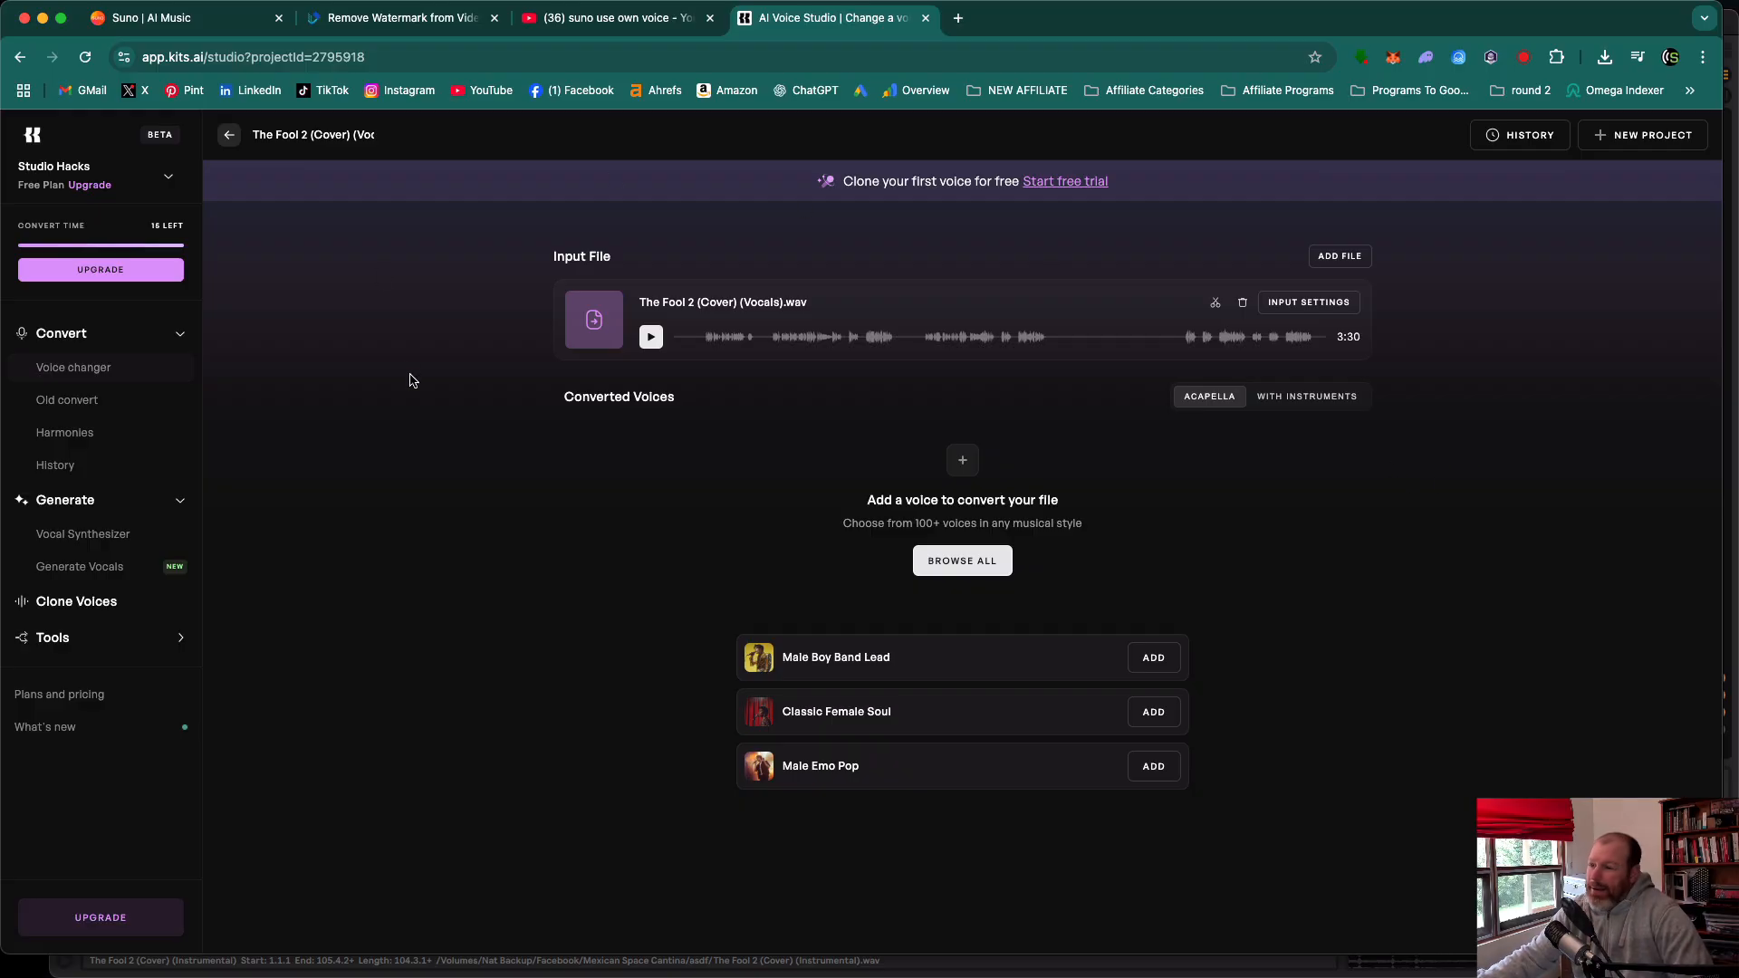
Switch back to the Suno tab showing the Extract Stems window.
left_click(145, 18)
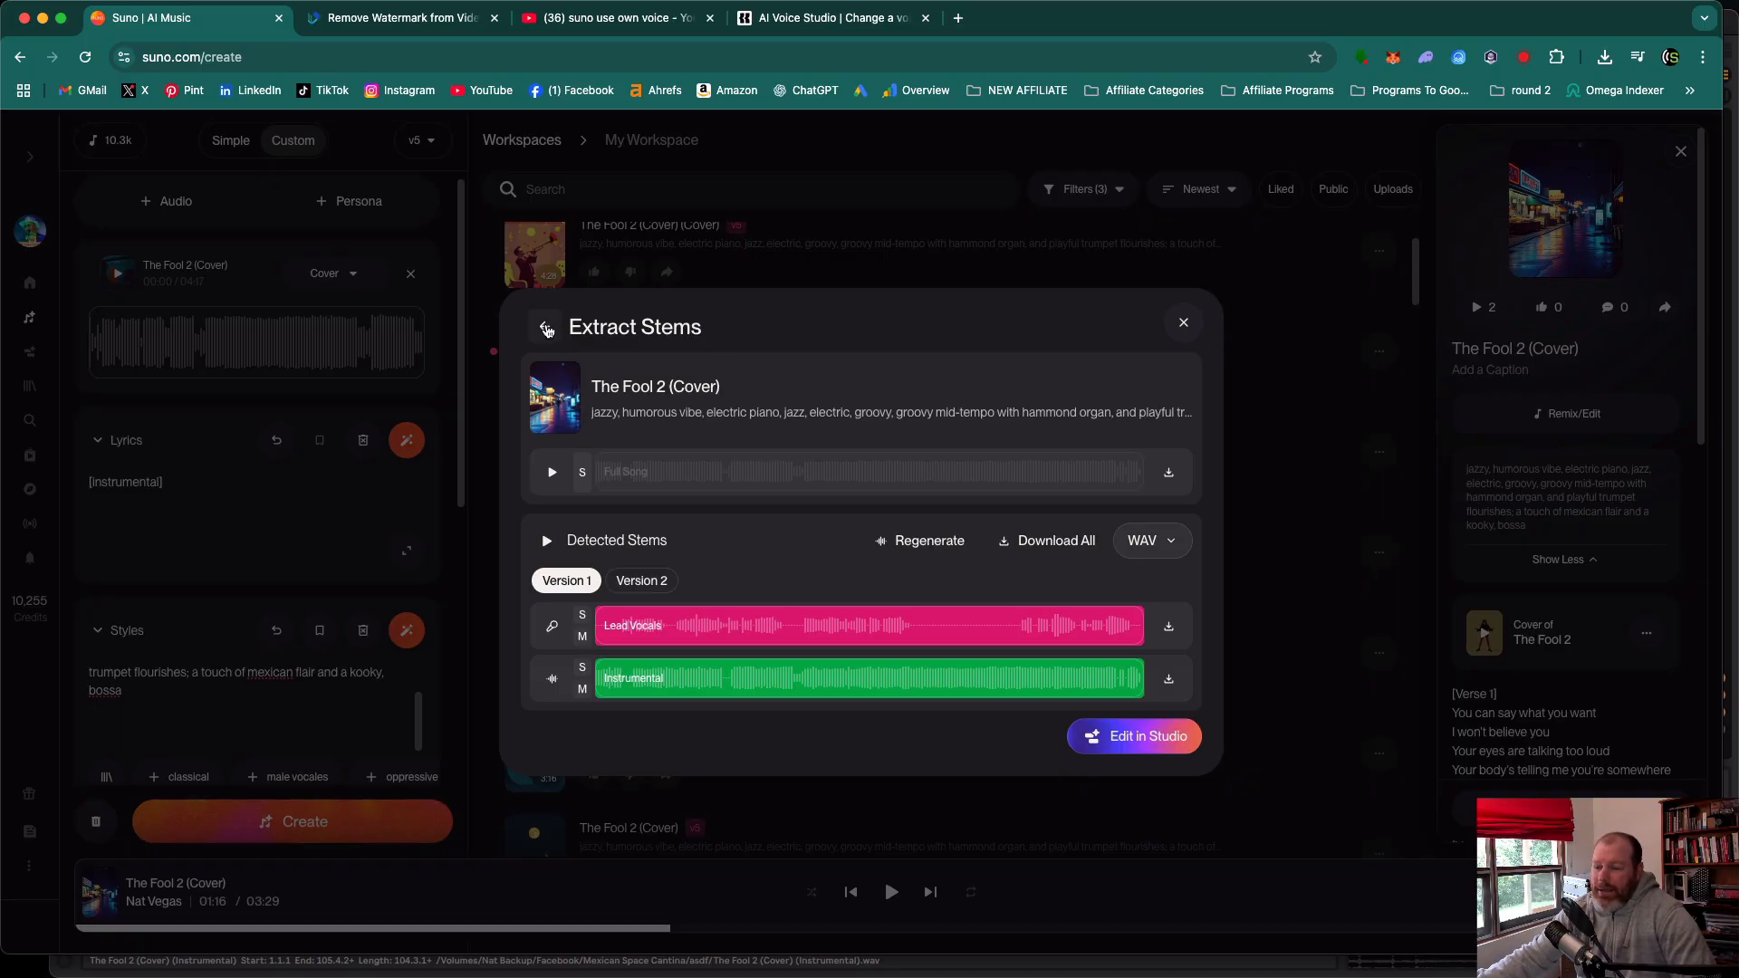
Step back in Extract Stems to the all-stems versus vocals-plus-instrumental choice.
left_click(547, 328)
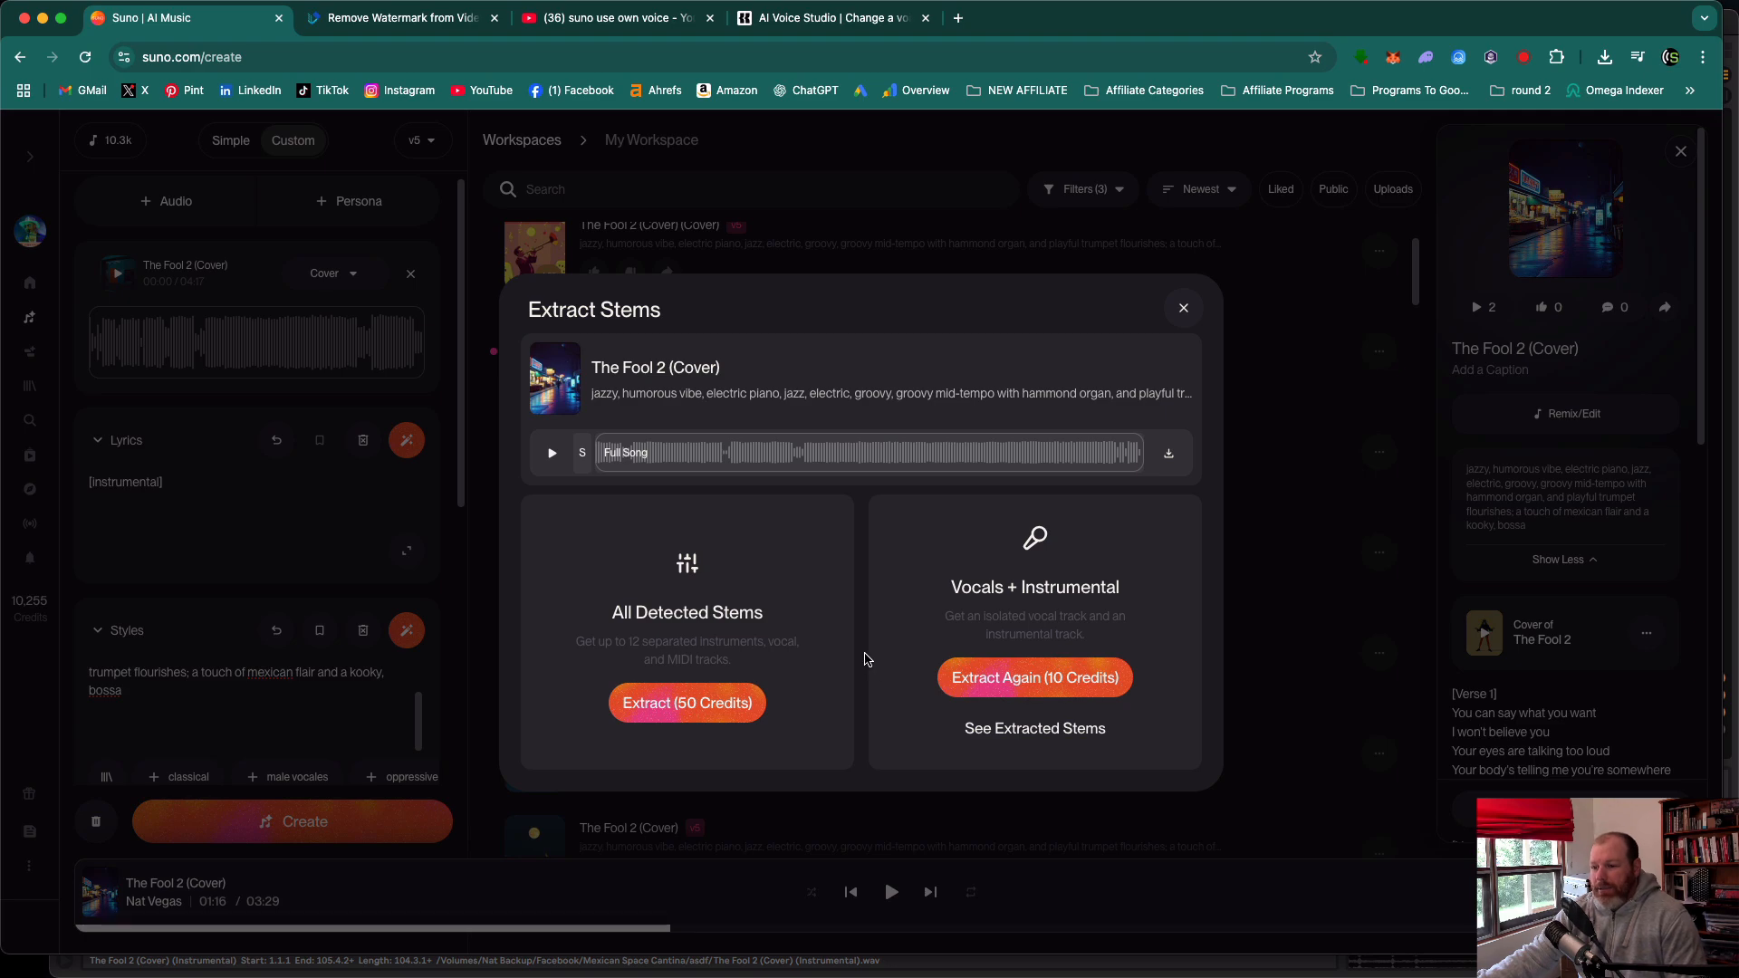
mouse_move(869, 535)
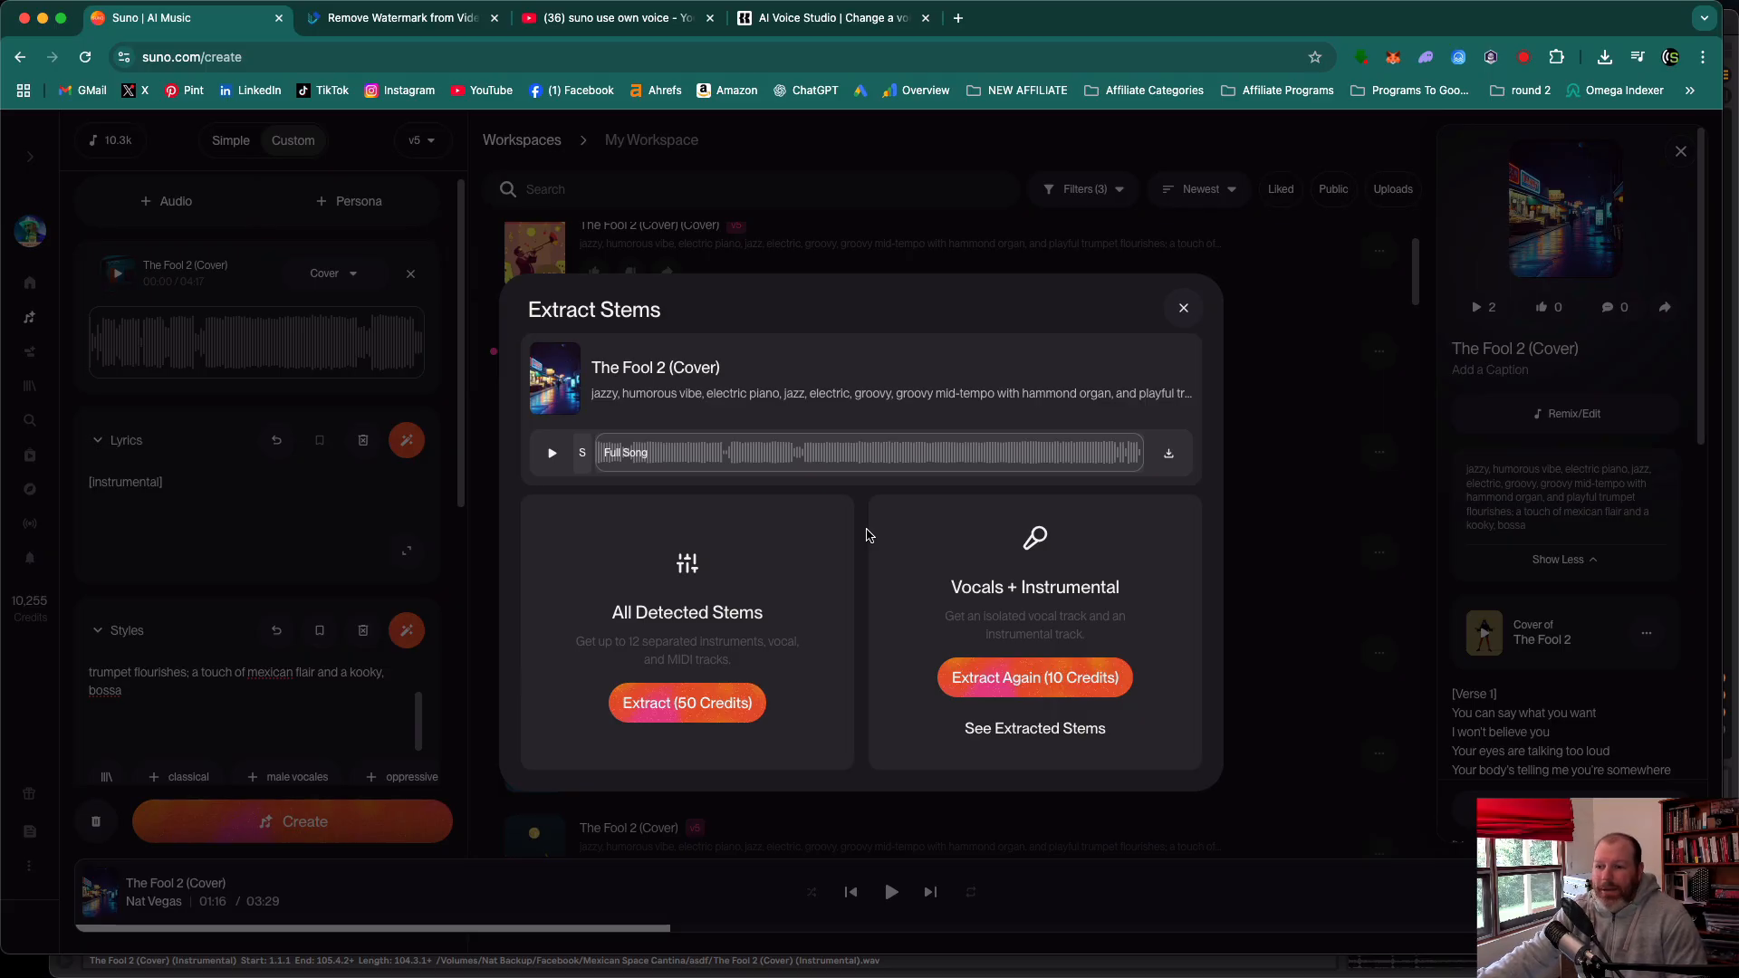
mouse_move(1166, 259)
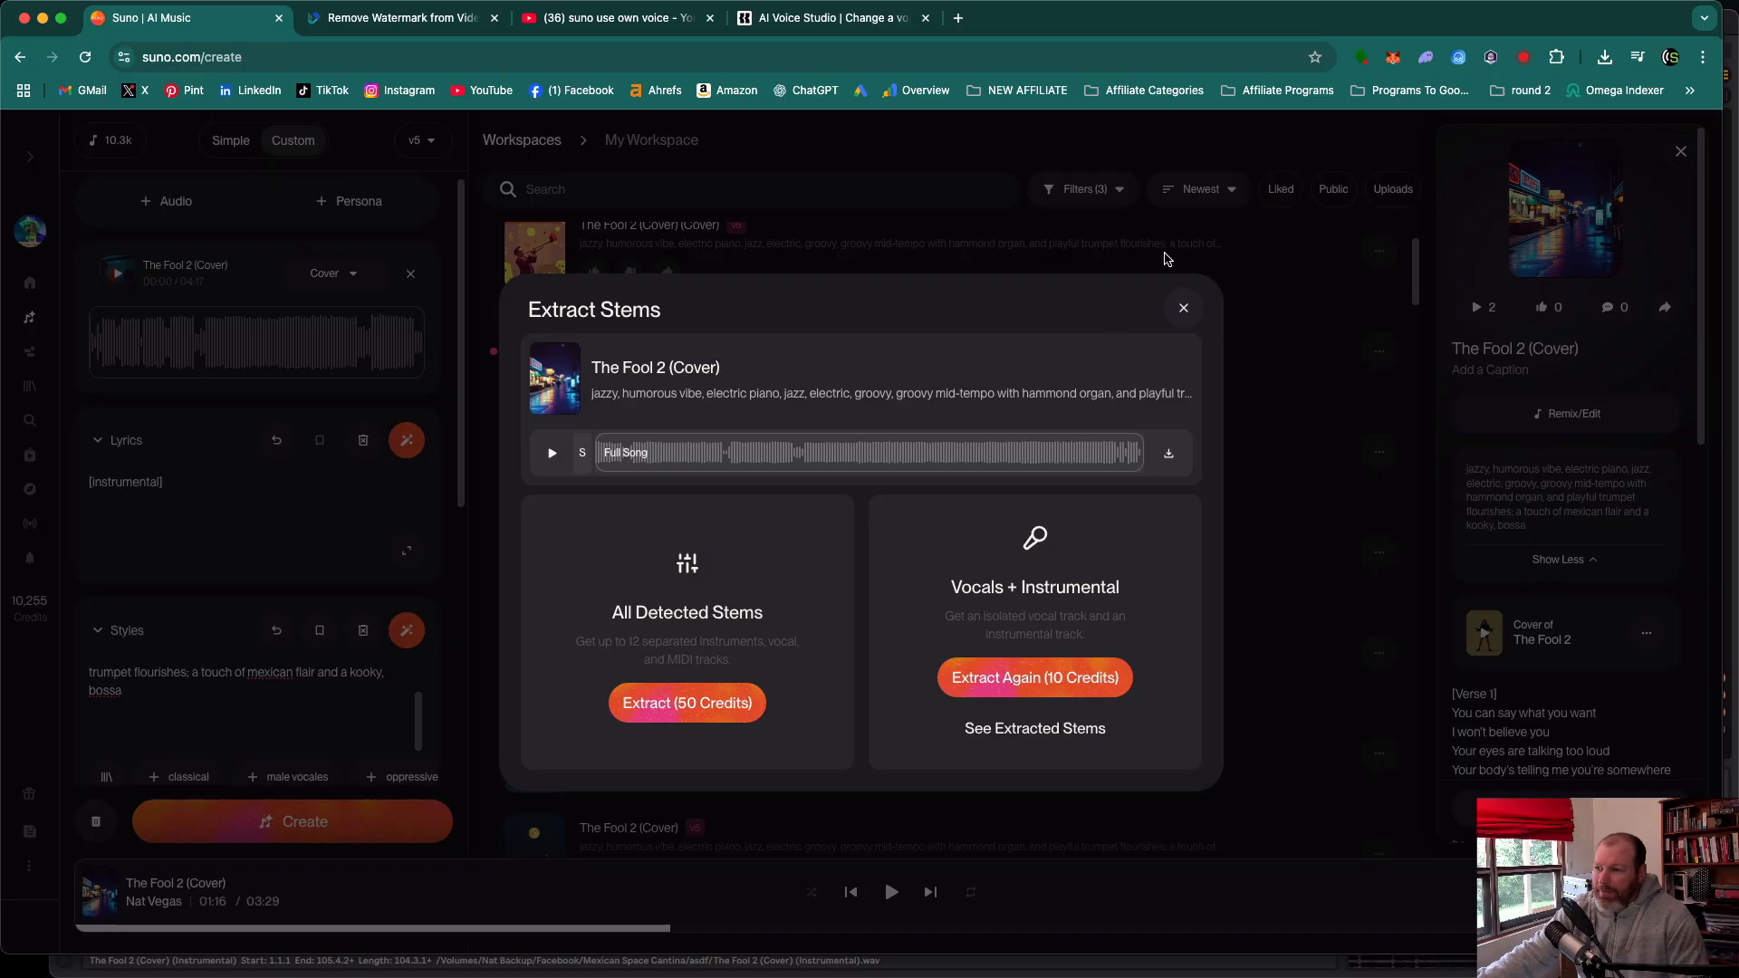